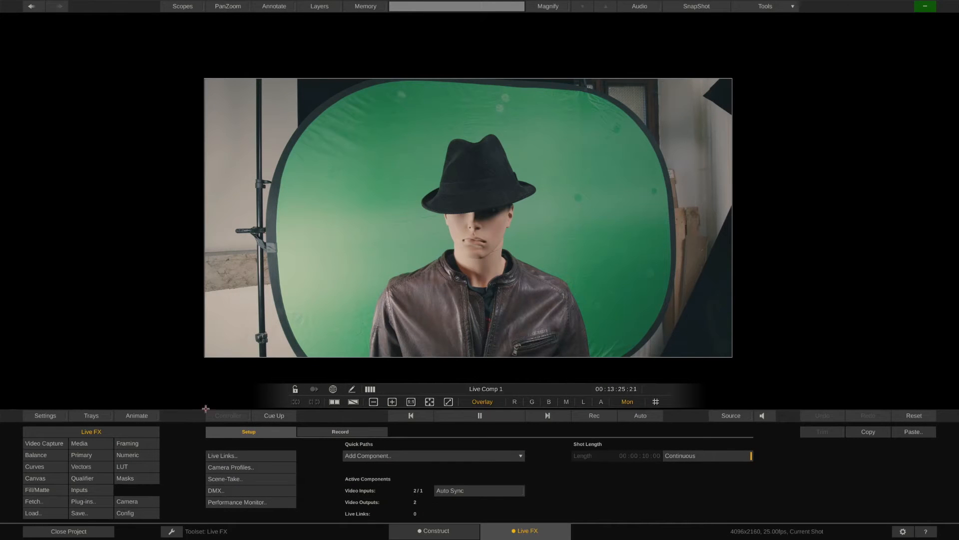
Add the Realsense Tracker component in Live Links and load the camera profile with 16.5 focal length.
{"action": "left_click", "coordinate": [222, 455]}
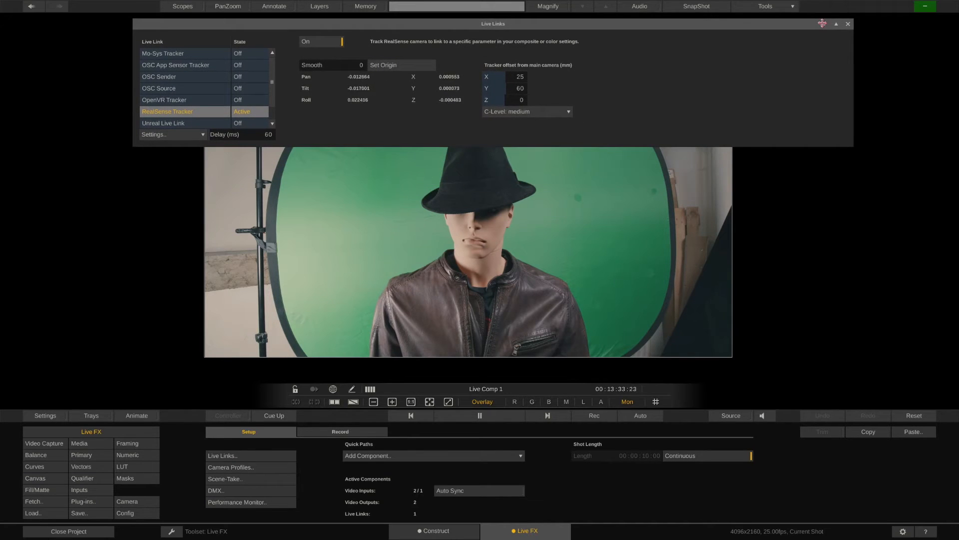
{"action": "left_click", "coordinate": [433, 456]}
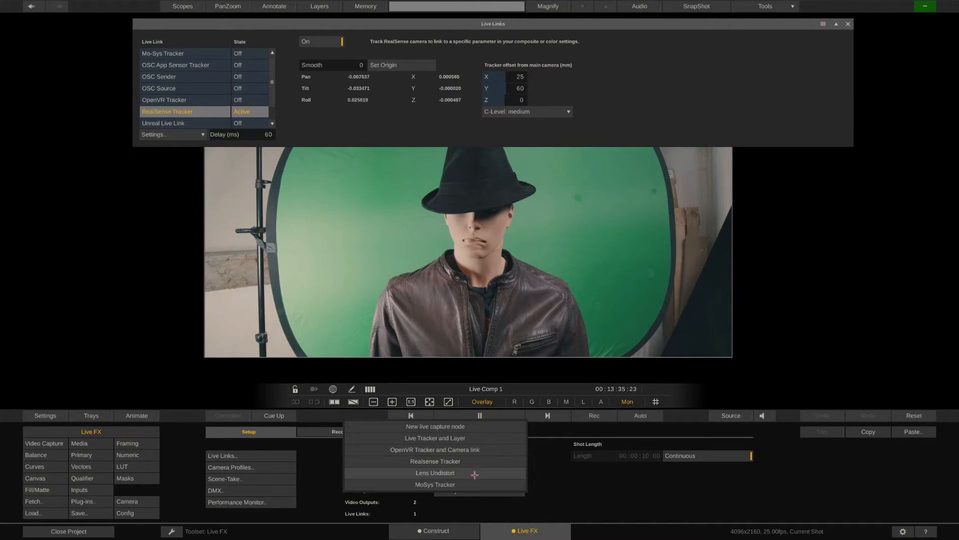
{"action": "left_click", "coordinate": [435, 460]}
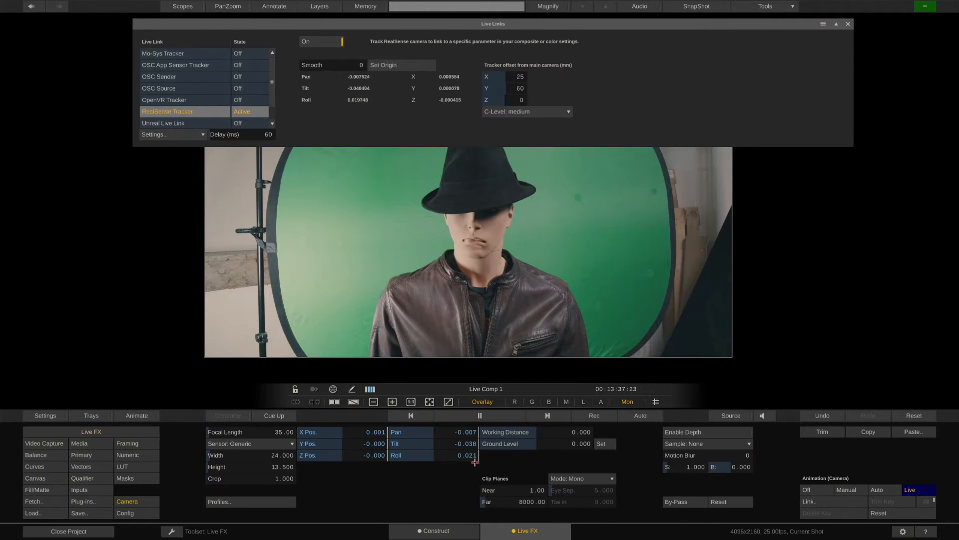
{"action": "left_click", "coordinate": [848, 24]}
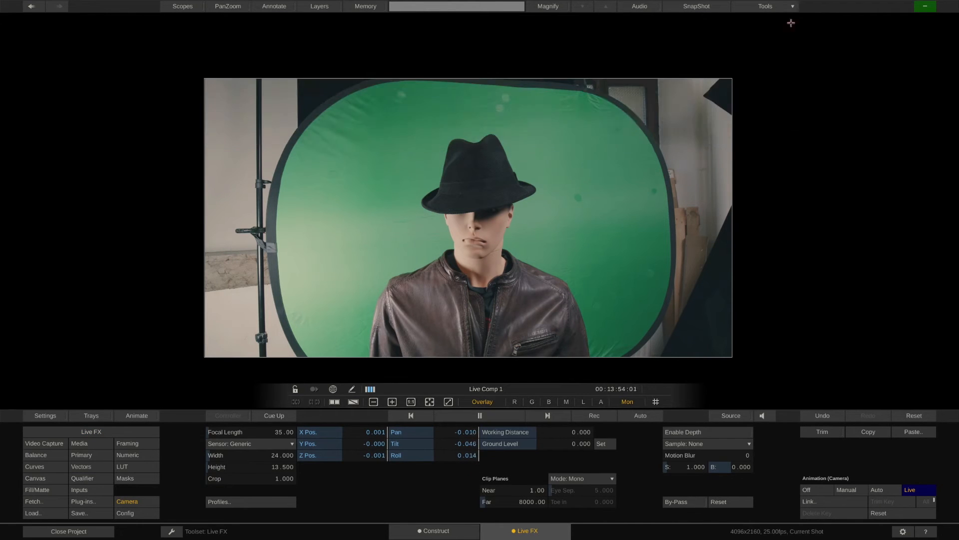
{"action": "left_click", "coordinate": [219, 502]}
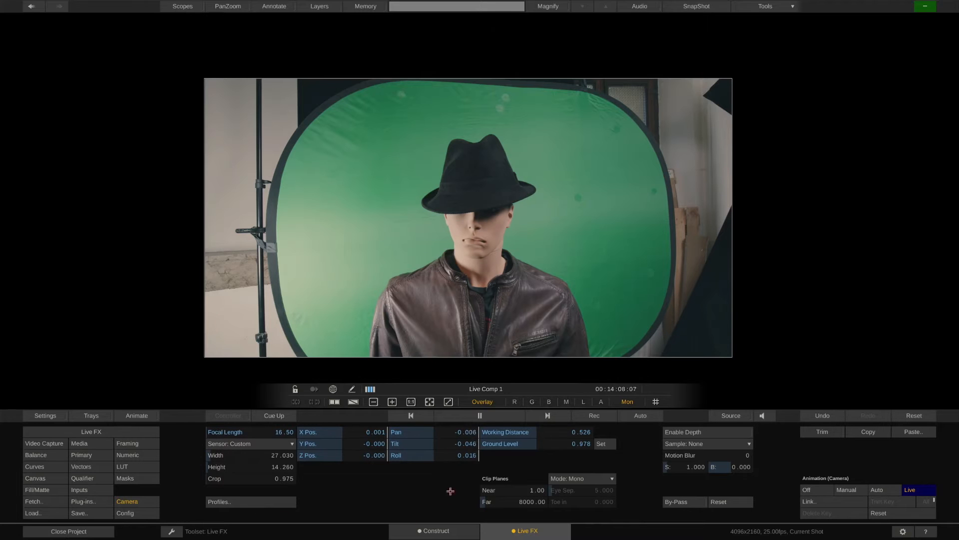
{"action": "left_click", "coordinate": [319, 6]}
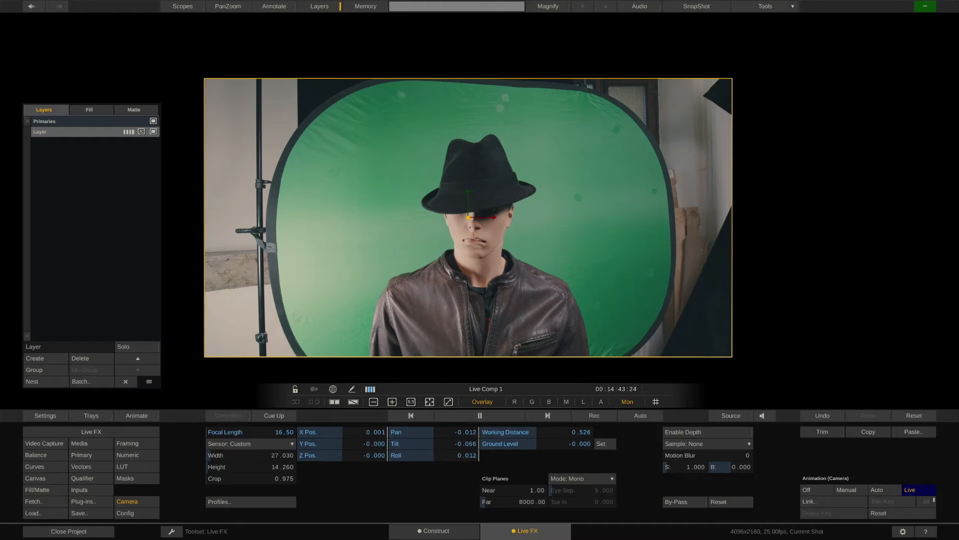
Set the layer's Canvas shape to Rectangle and scale it to frame the talent.
{"action": "left_click", "coordinate": [35, 477]}
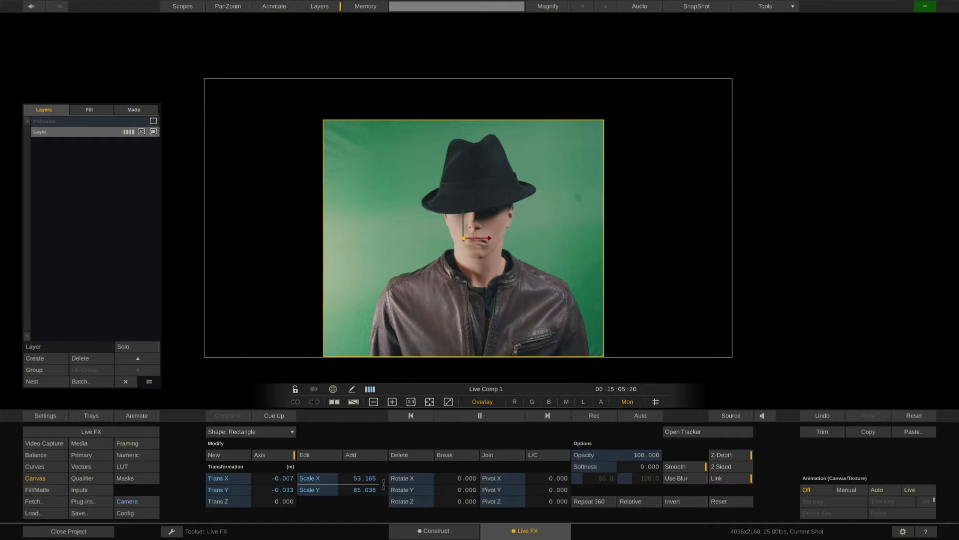
Choose a keyer in the Qualifier and tune it to remove the green backdrop.
{"action": "left_click", "coordinate": [82, 477]}
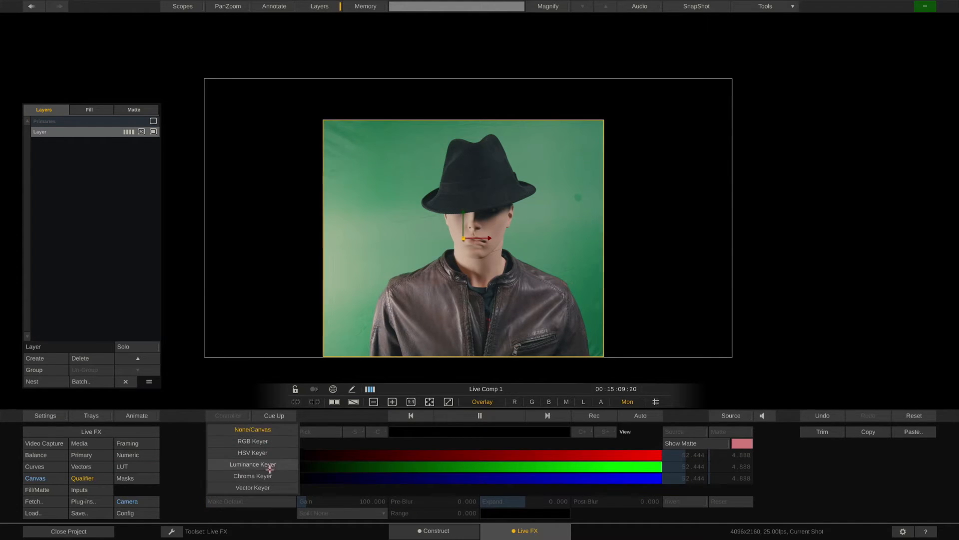
{"action": "left_click", "coordinate": [252, 475]}
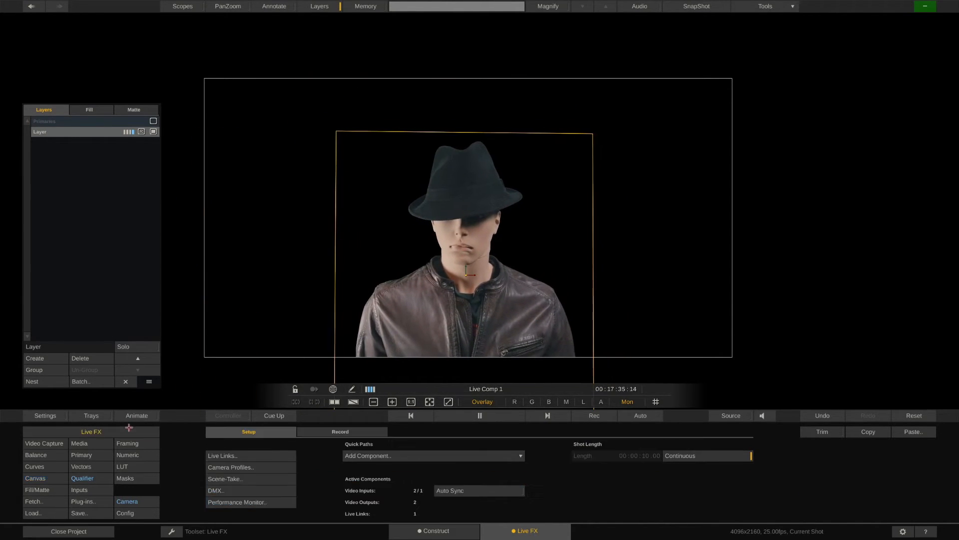
Select Unreal Live Link in the Live Links list and toggle it On.
{"action": "left_click", "coordinate": [222, 455]}
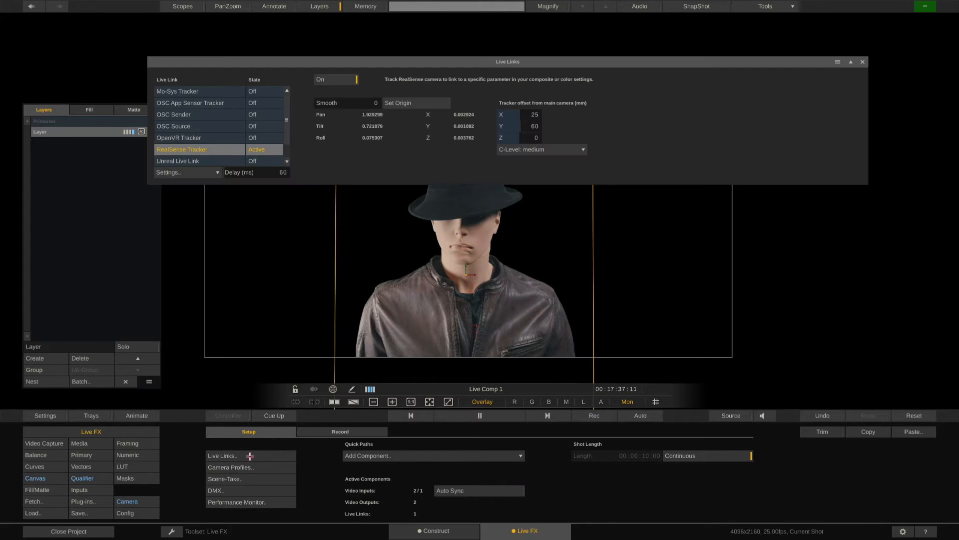
{"action": "left_click", "coordinate": [177, 161]}
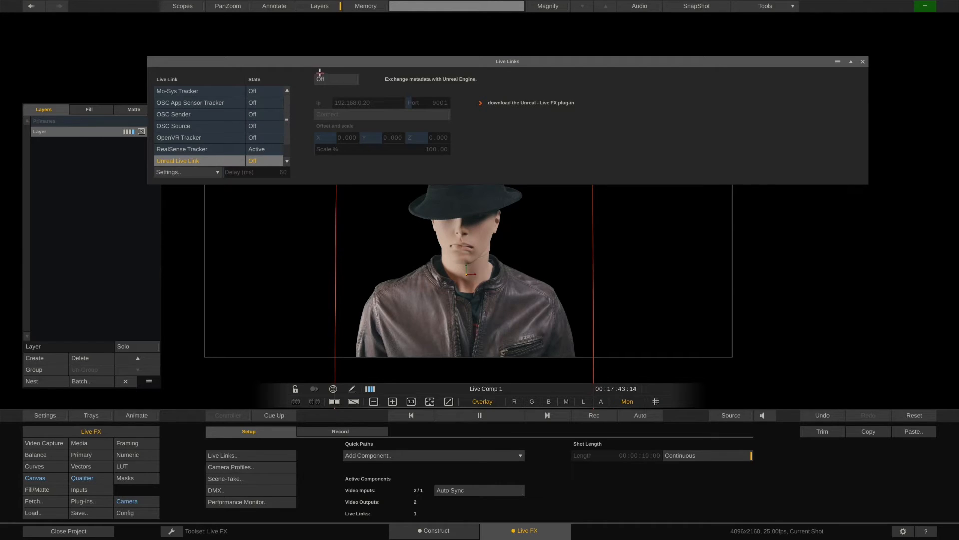
{"action": "left_click", "coordinate": [336, 79]}
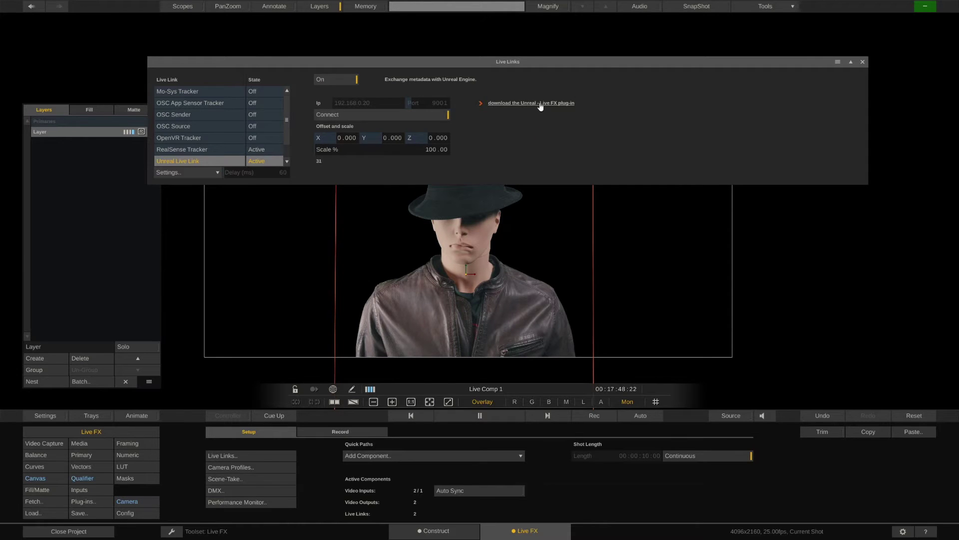
{"action": "mouse_move", "coordinate": [531, 103]}
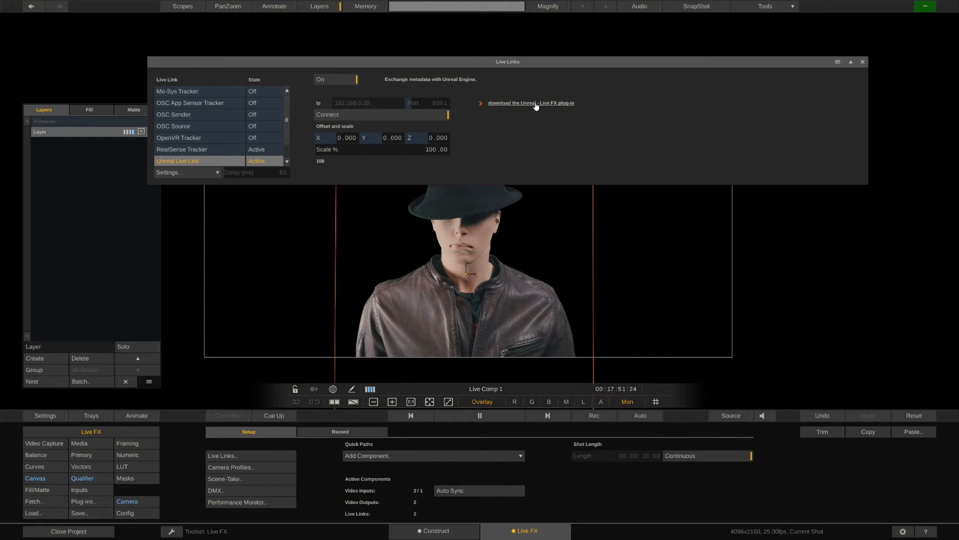
{"action": "left_click", "coordinate": [531, 102]}
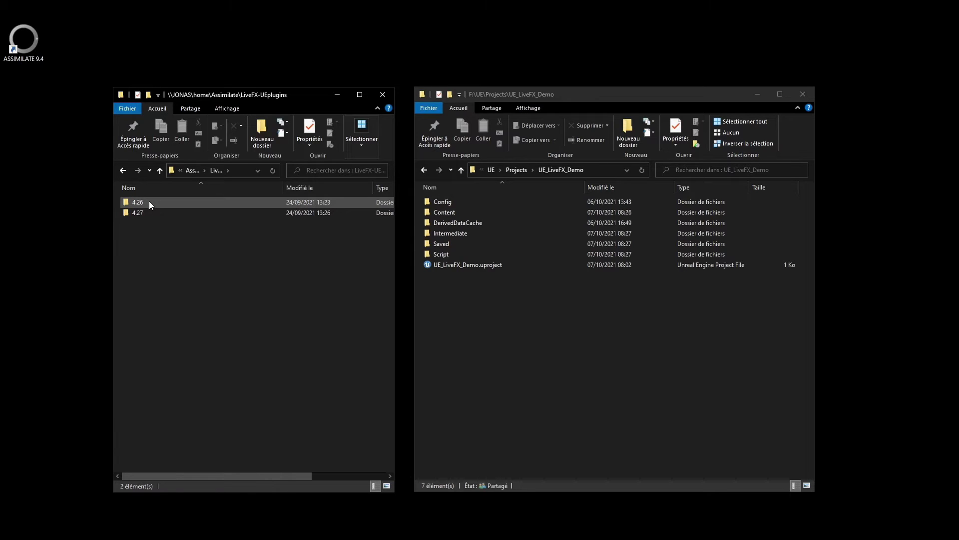
Copy the LiveFX plug-in from 4.26 into a new 'Plugins' folder of UE_LiveFX_Demo.
{"action": "double_click", "coordinate": [137, 202]}
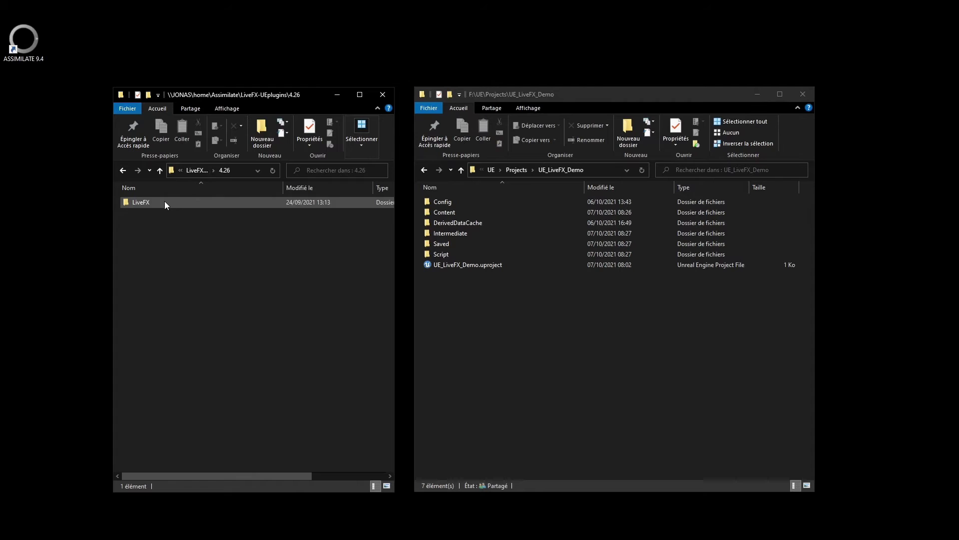
{"action": "left_click", "coordinate": [141, 202]}
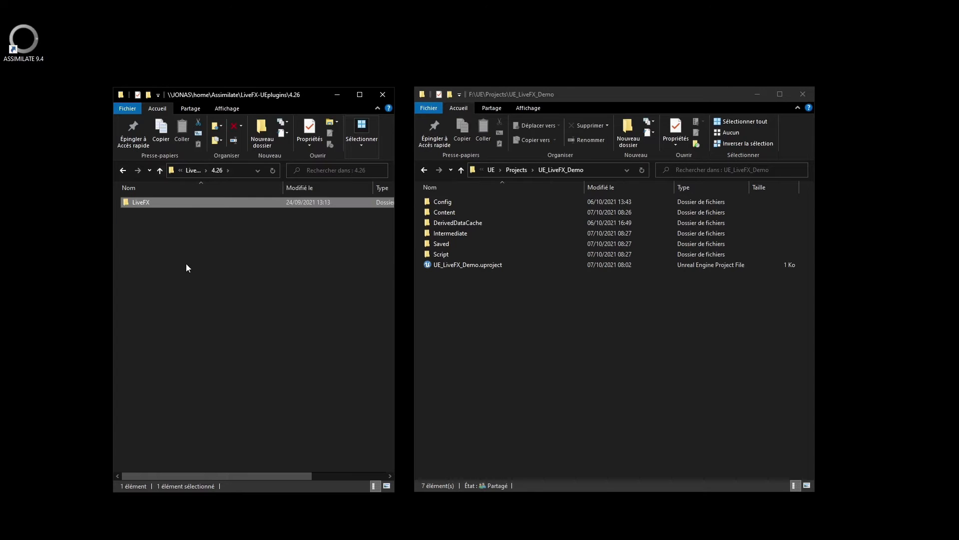
{"action": "left_click", "coordinate": [627, 130]}
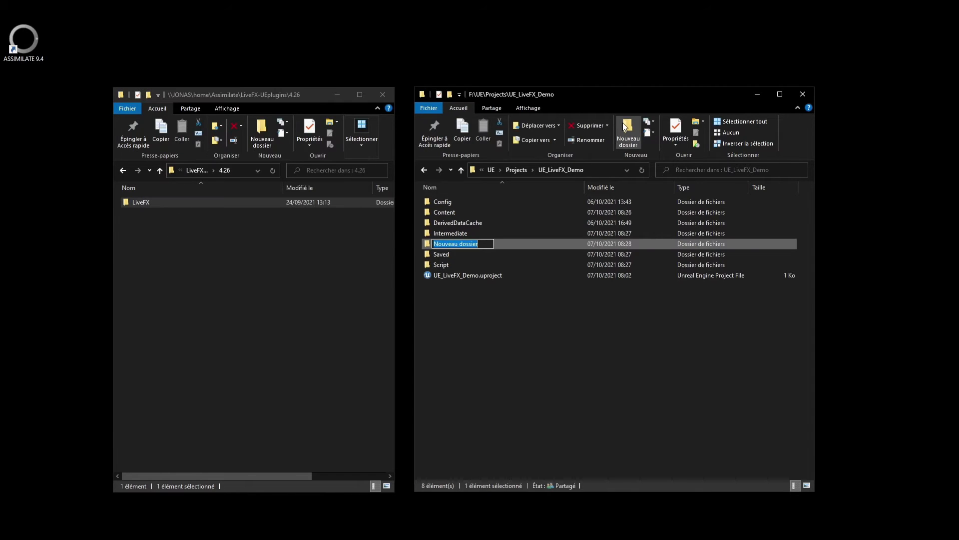
{"action": "mouse_move", "coordinate": [488, 320]}
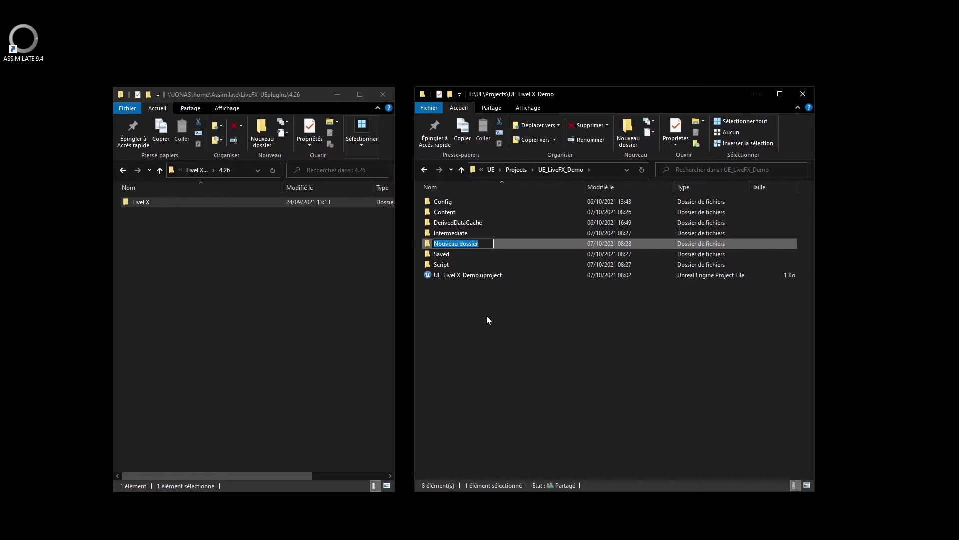
{"action": "type", "text": "Plugins"}
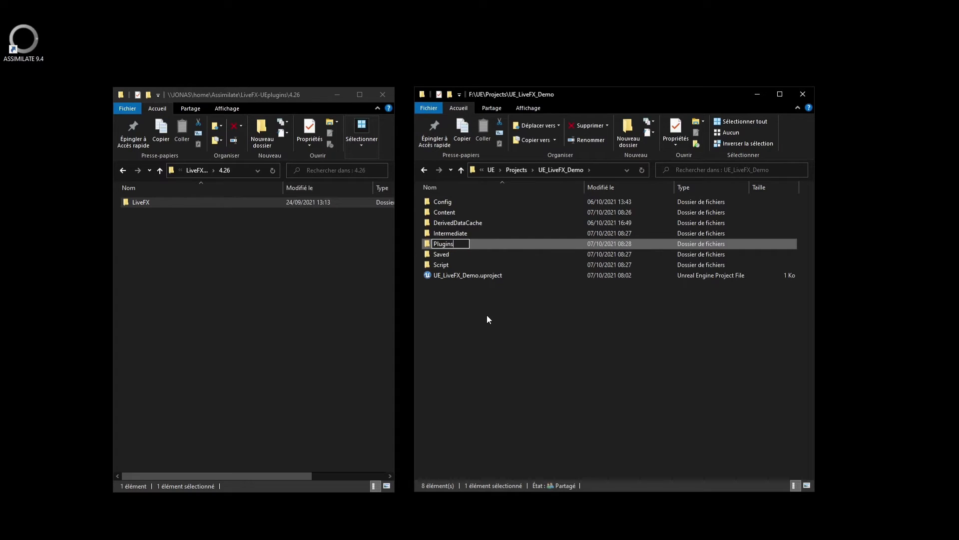
{"action": "double_click", "coordinate": [443, 244]}
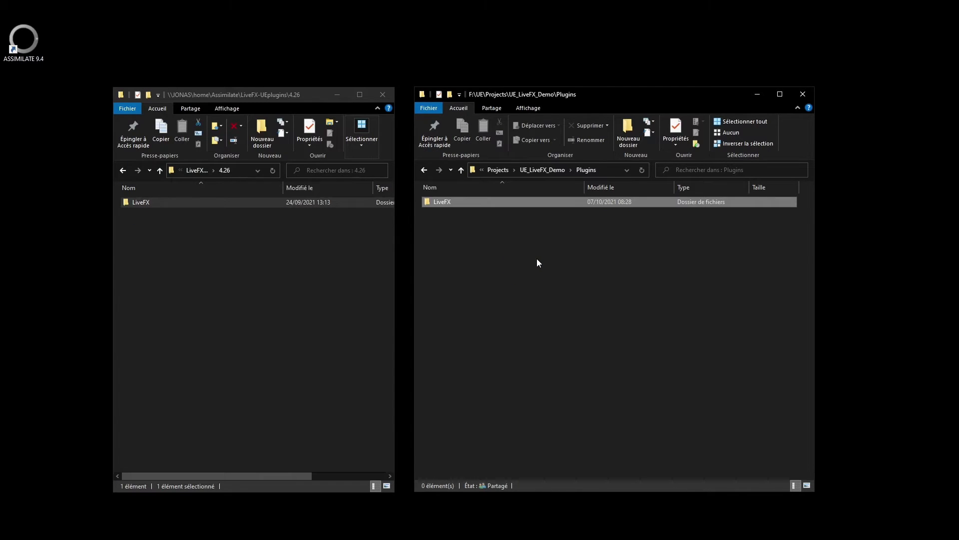
Launch the UE_LiveFX_Demo .uproject in Unreal Editor.
{"action": "left_click", "coordinate": [442, 201]}
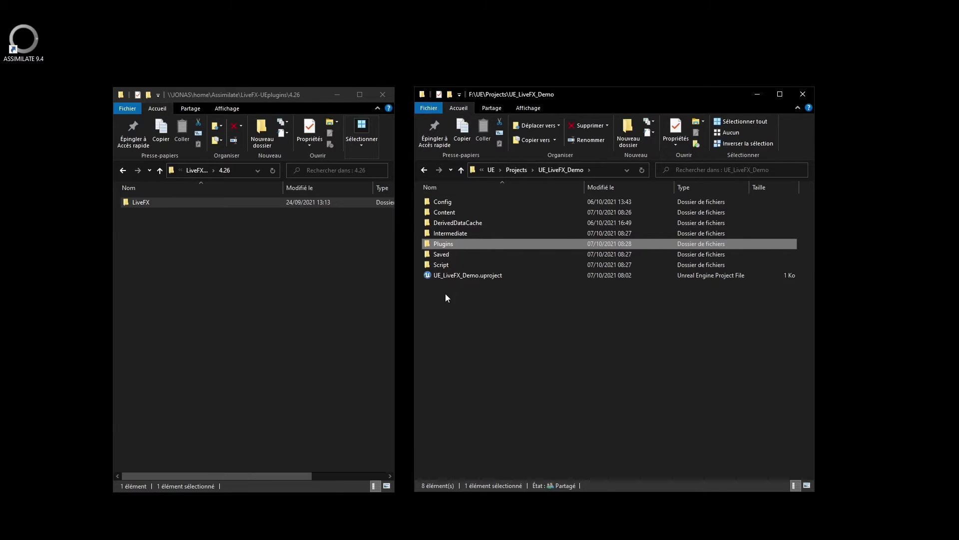
{"action": "double_click", "coordinate": [467, 275]}
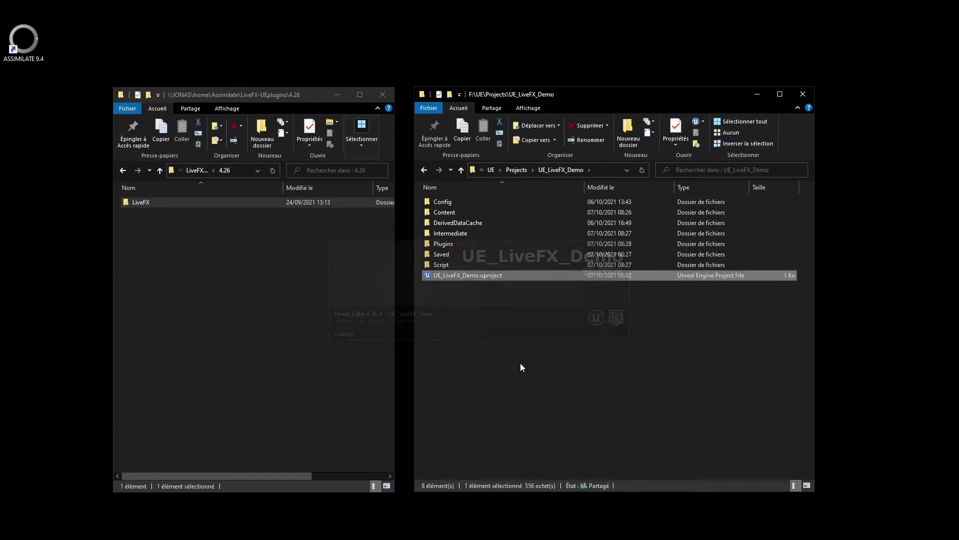
Confirm the LiveFX LiveLink plugin is enabled and browse to the LiveFX Content folder.
{"action": "double_click", "coordinate": [467, 275]}
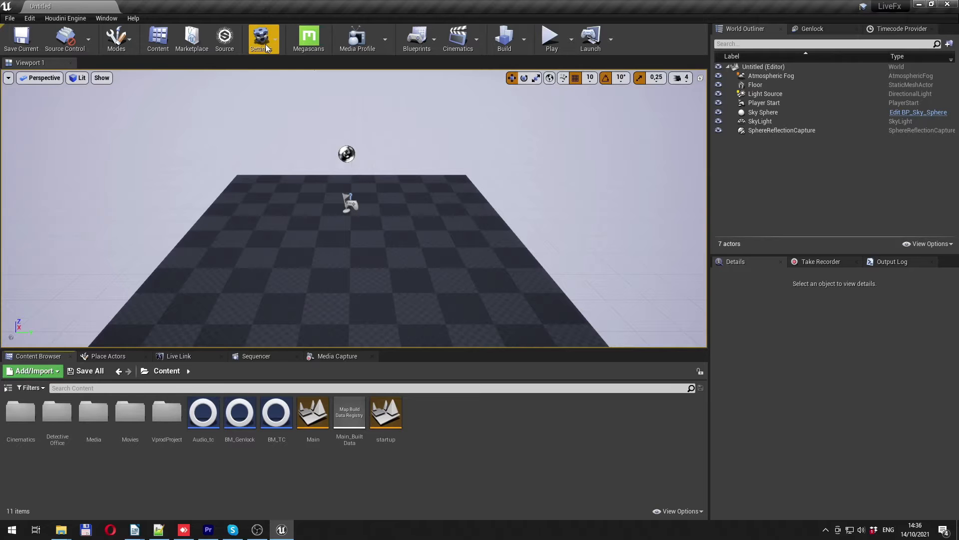
{"action": "mouse_move", "coordinate": [286, 87]}
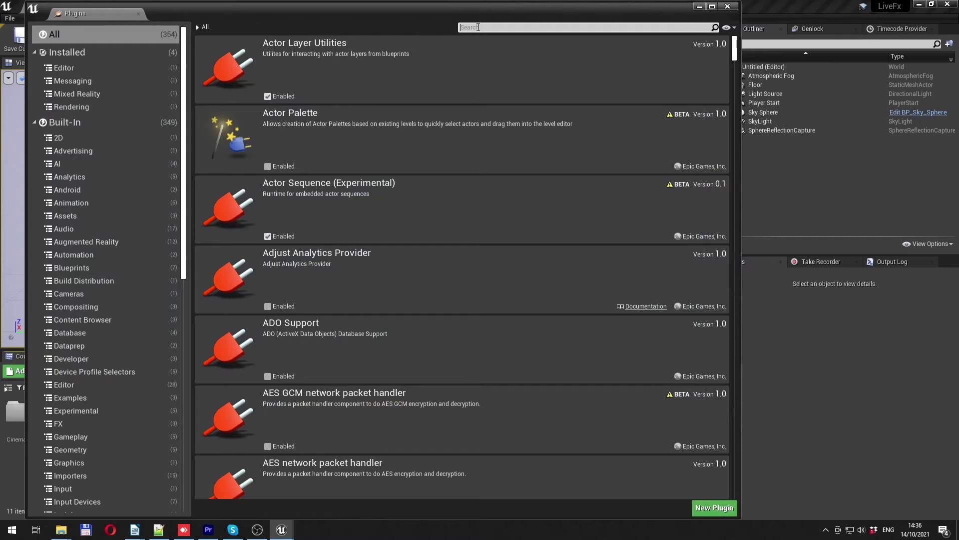
{"action": "type", "text": "livef"}
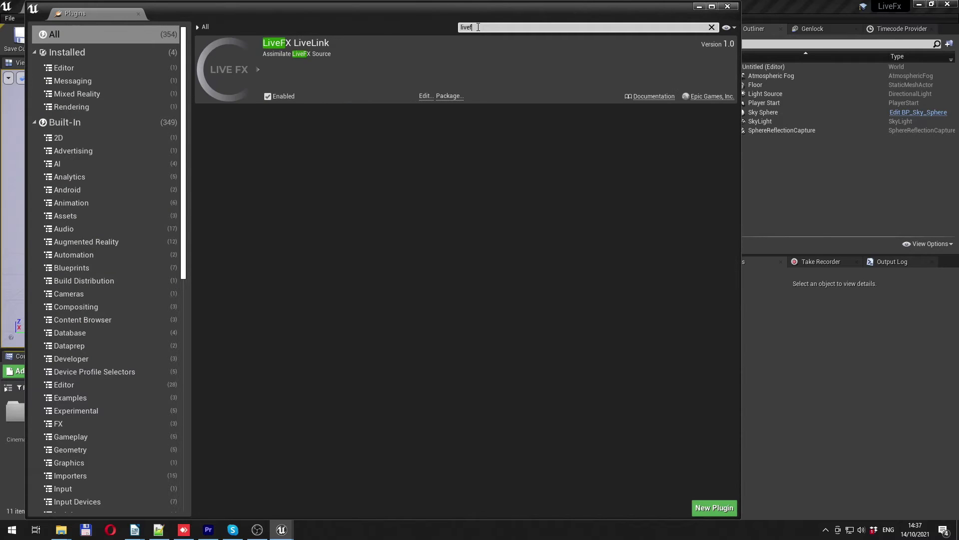
{"action": "type", "text": "x"}
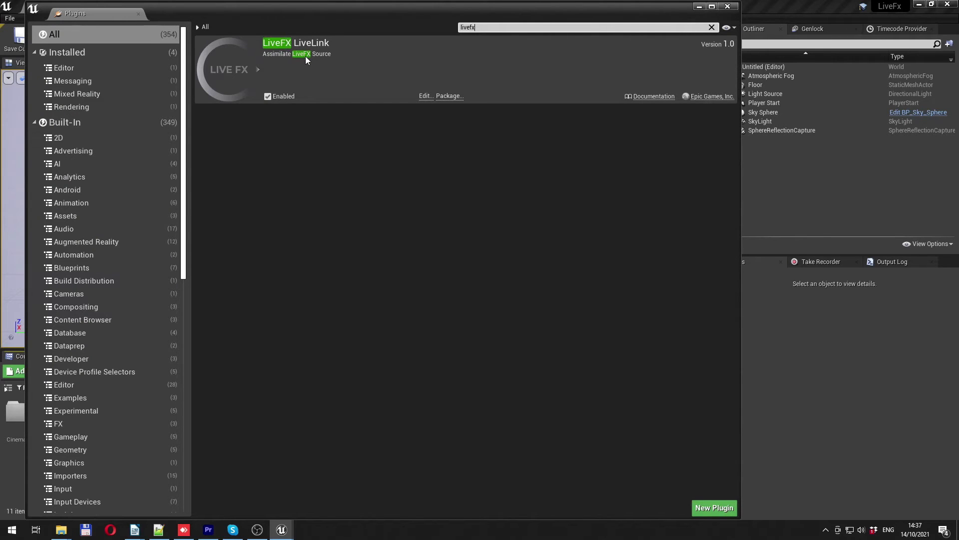
{"action": "mouse_move", "coordinate": [248, 68]}
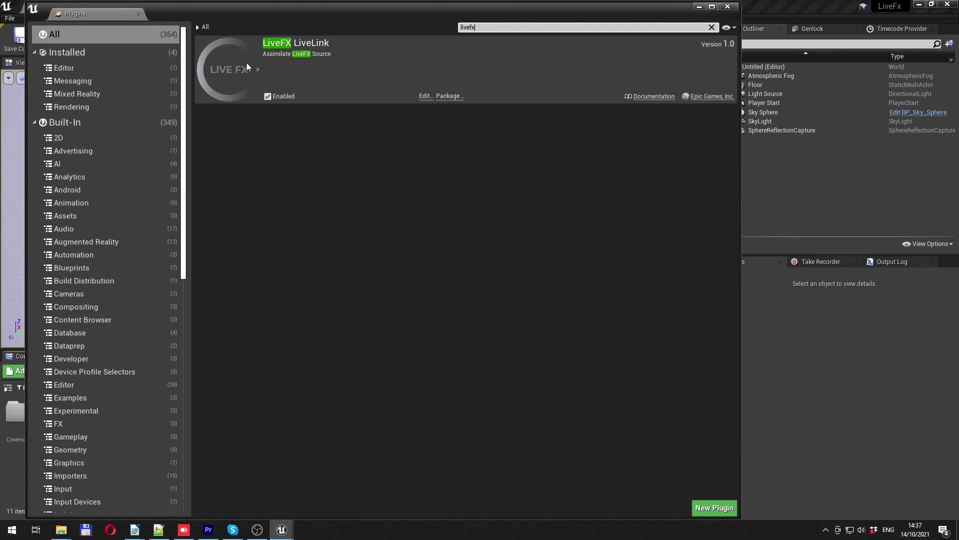
{"action": "mouse_move", "coordinate": [575, 61]}
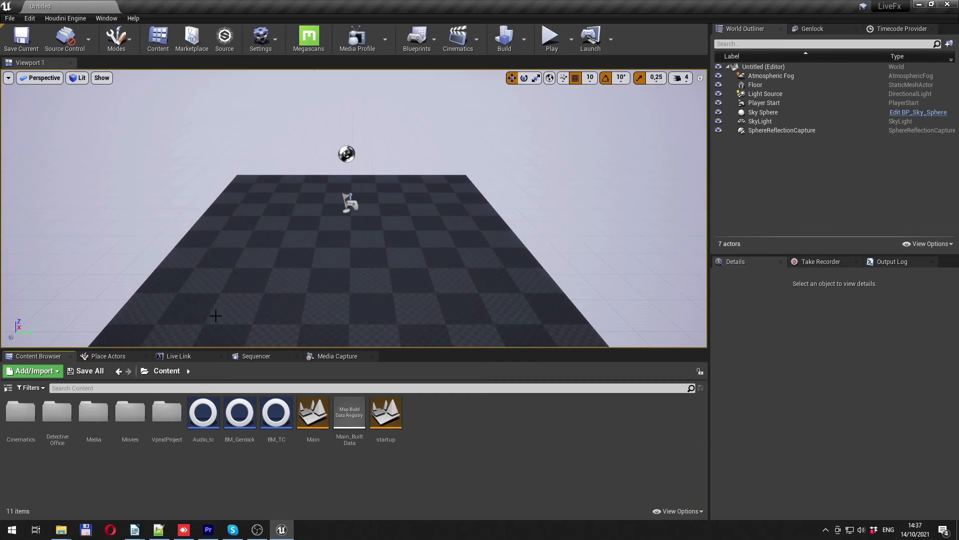
{"action": "left_click", "coordinate": [8, 387]}
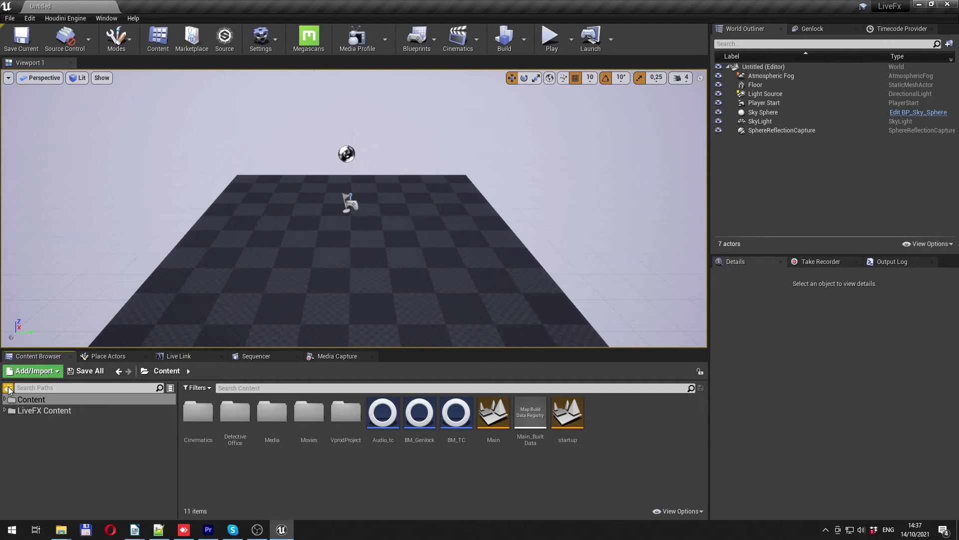
{"action": "left_click", "coordinate": [44, 410]}
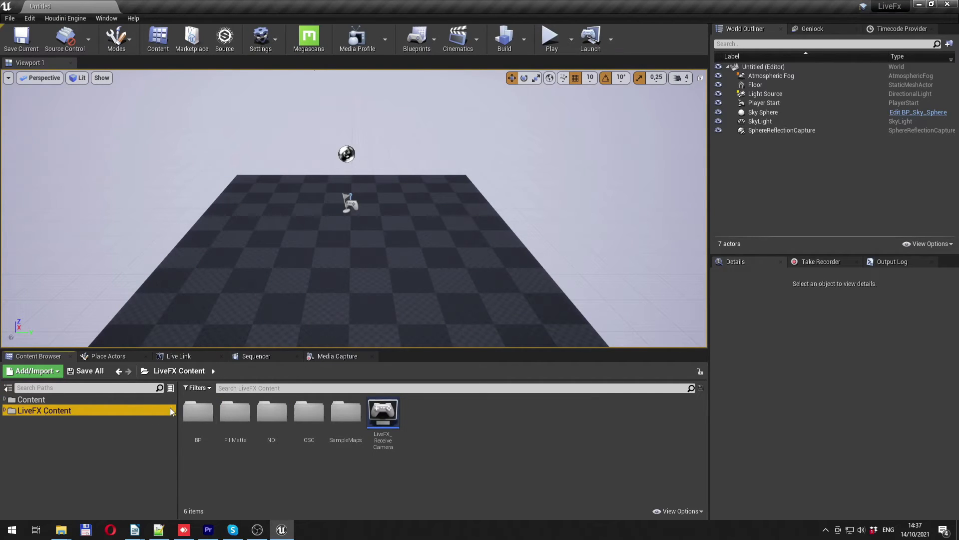
{"action": "mouse_move", "coordinate": [404, 414]}
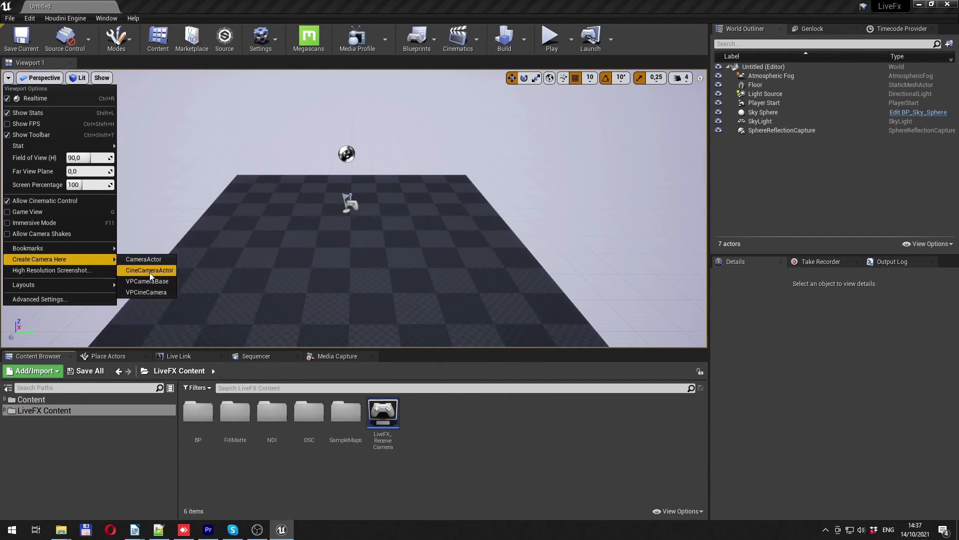
Create a CineCameraActor at the view and add a LiveFX LiveLink source on port 9001.
{"action": "left_click", "coordinate": [149, 269]}
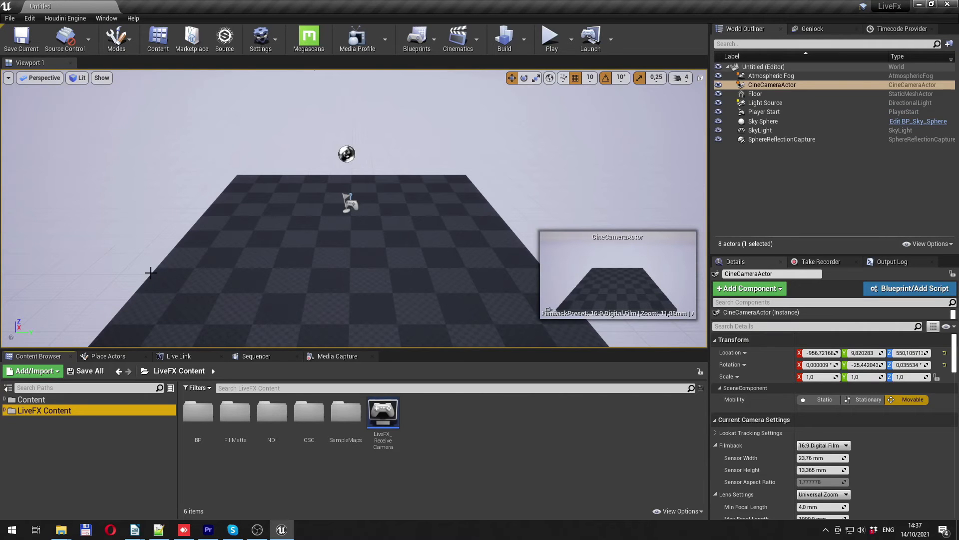
{"action": "left_click", "coordinate": [177, 355]}
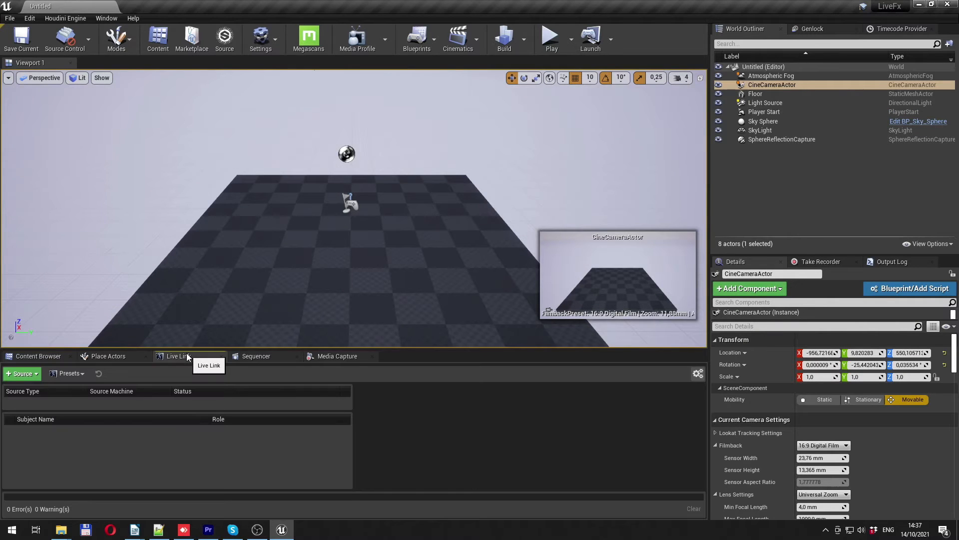
{"action": "mouse_move", "coordinate": [142, 360]}
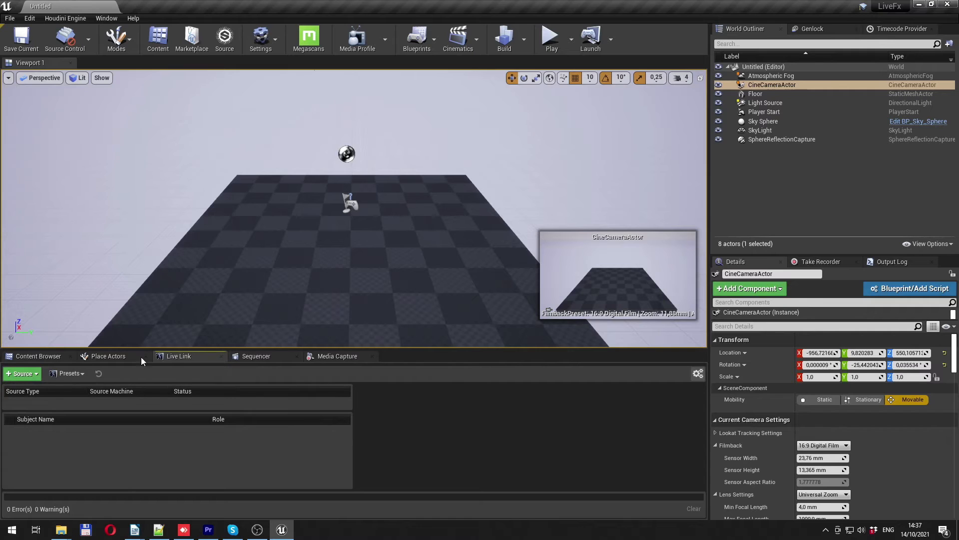
{"action": "left_click", "coordinate": [21, 374]}
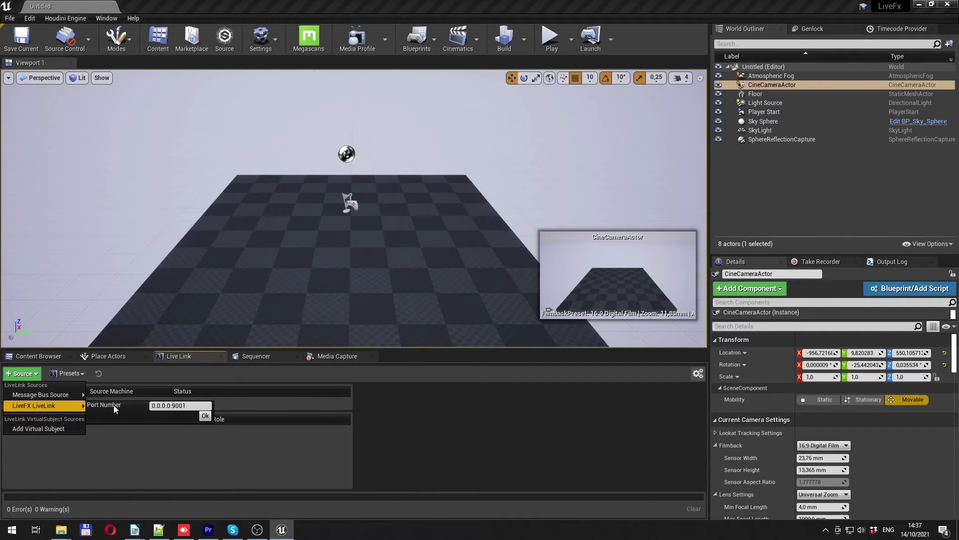
{"action": "left_click", "coordinate": [204, 415]}
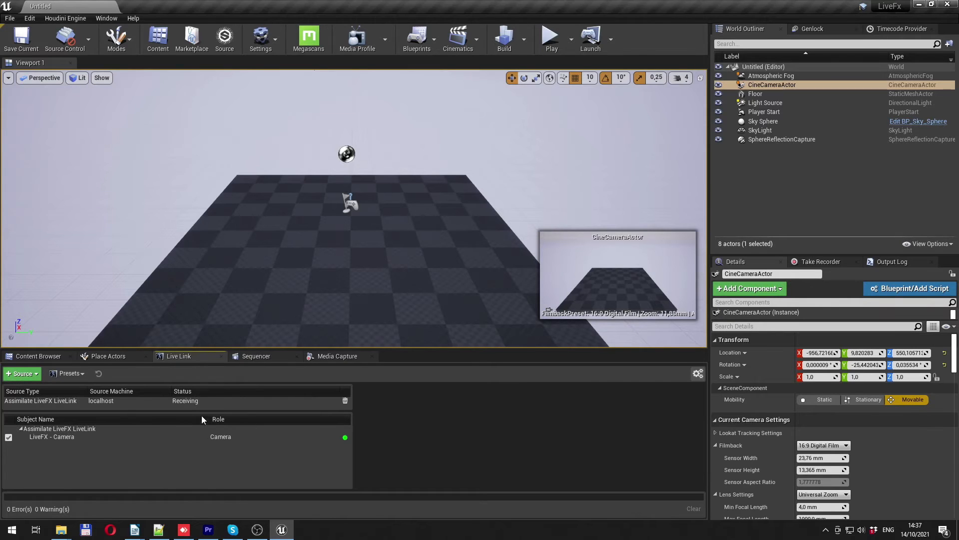
{"action": "mouse_move", "coordinate": [112, 457]}
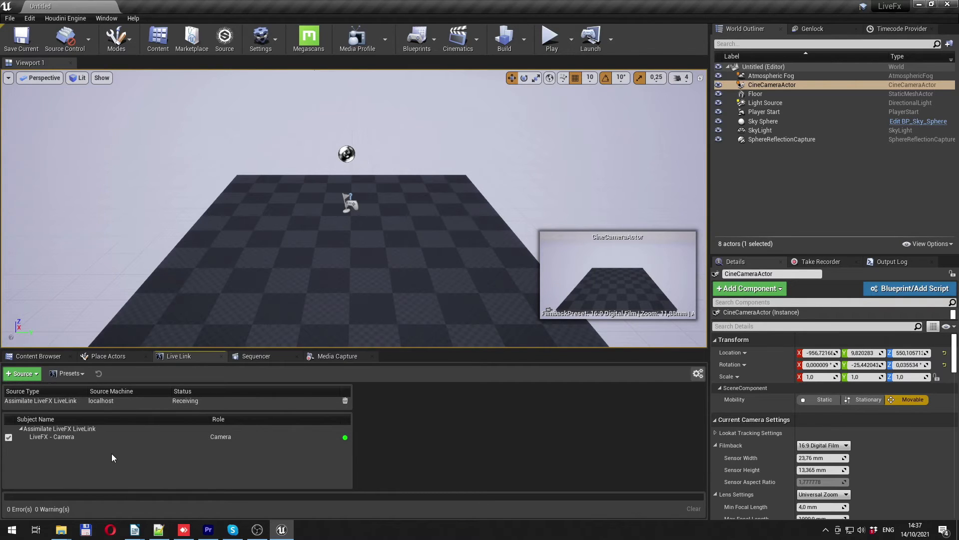
{"action": "mouse_move", "coordinate": [381, 416]}
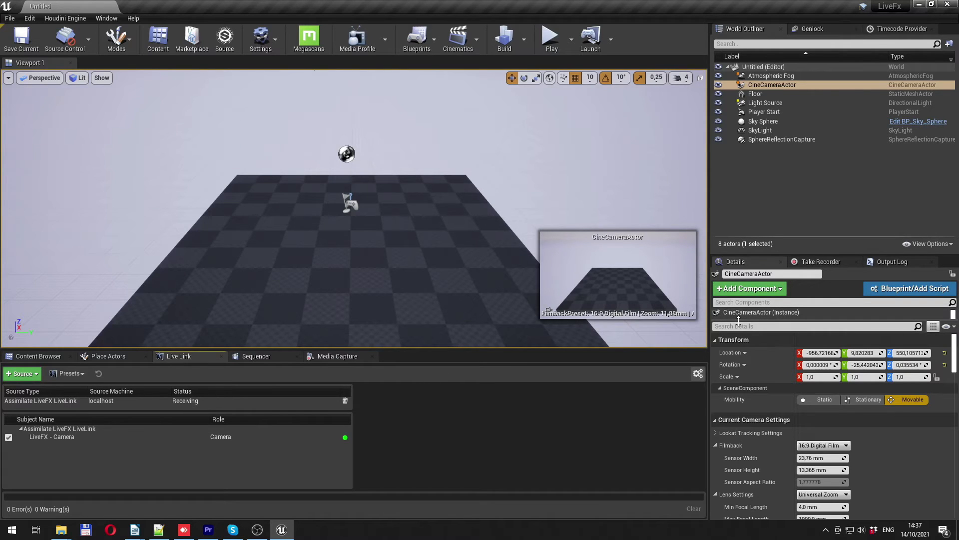
Add a Live Link Controller component to the camera driven by the LiveFX - Camera subject.
{"action": "left_click", "coordinate": [716, 312]}
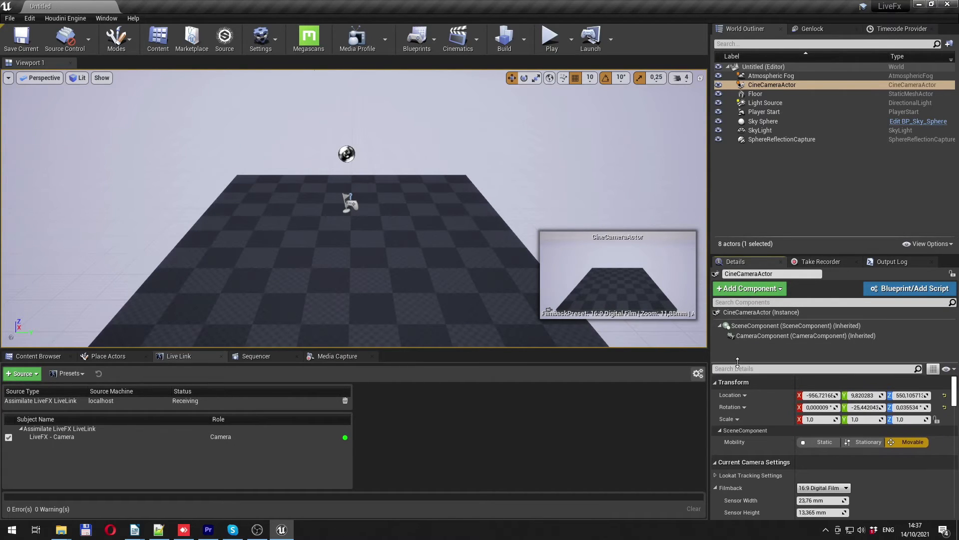
{"action": "mouse_move", "coordinate": [765, 335]}
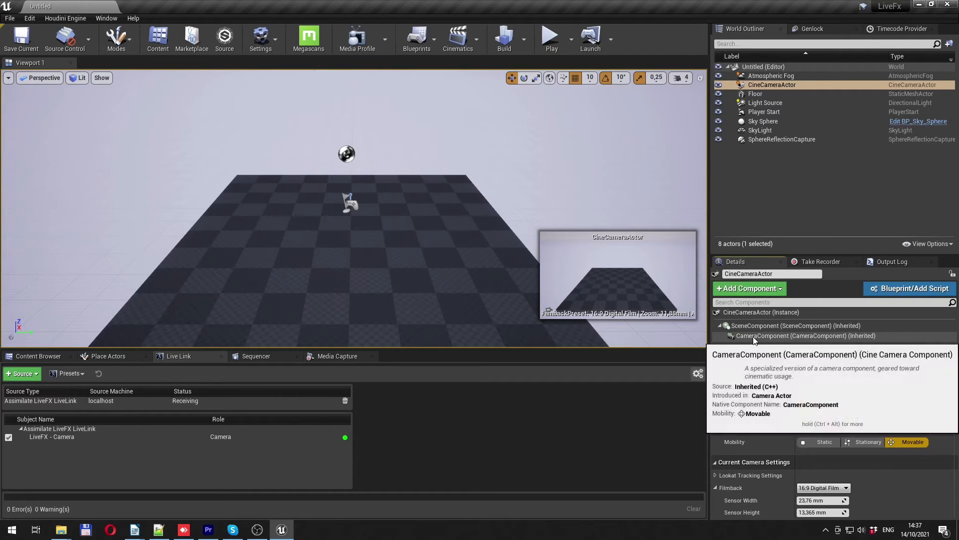
{"action": "left_click", "coordinate": [747, 288]}
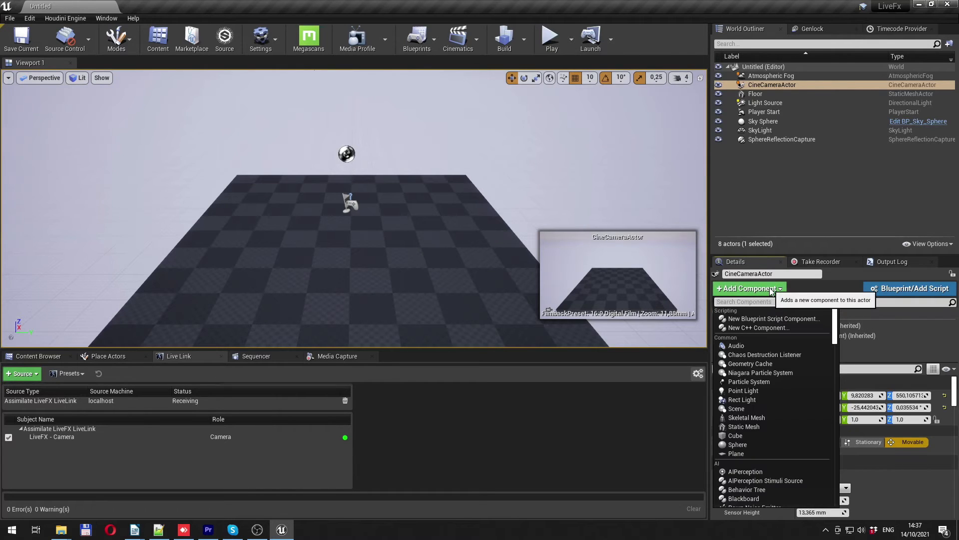
{"action": "type", "text": "live"}
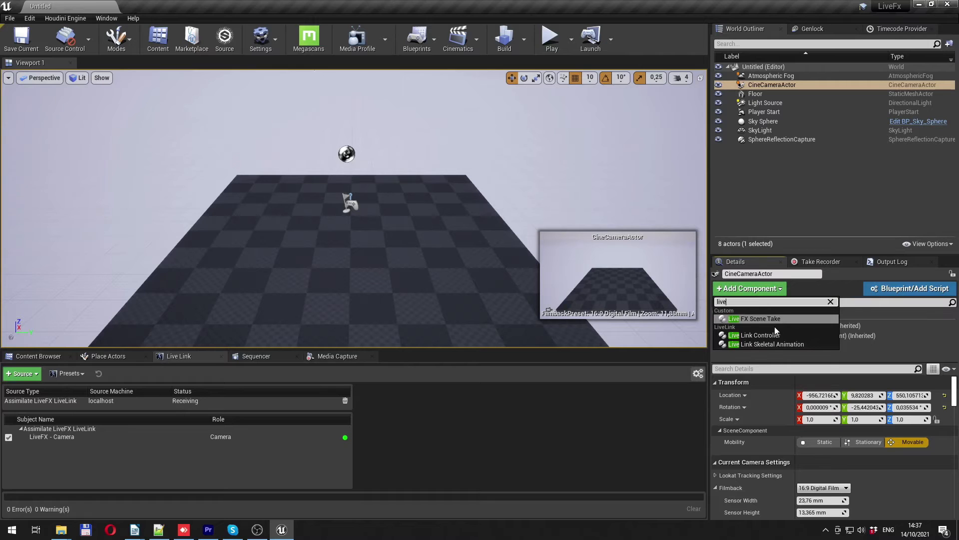
{"action": "left_click", "coordinate": [755, 335]}
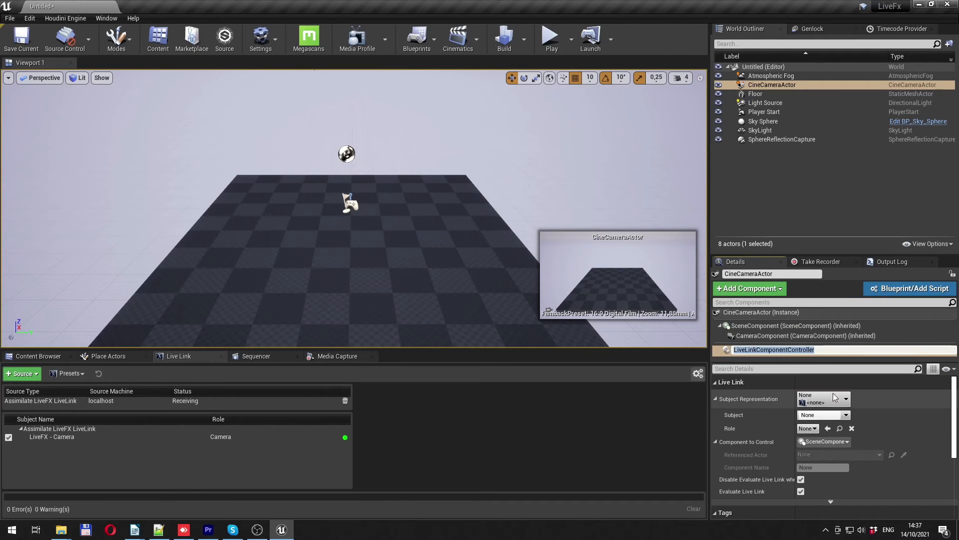
{"action": "left_click", "coordinate": [846, 402]}
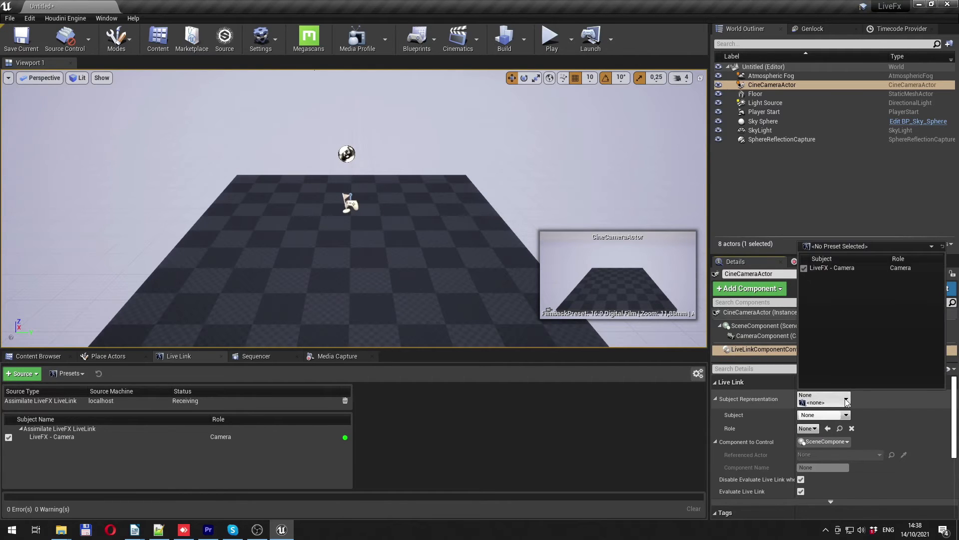
{"action": "left_click", "coordinate": [823, 398]}
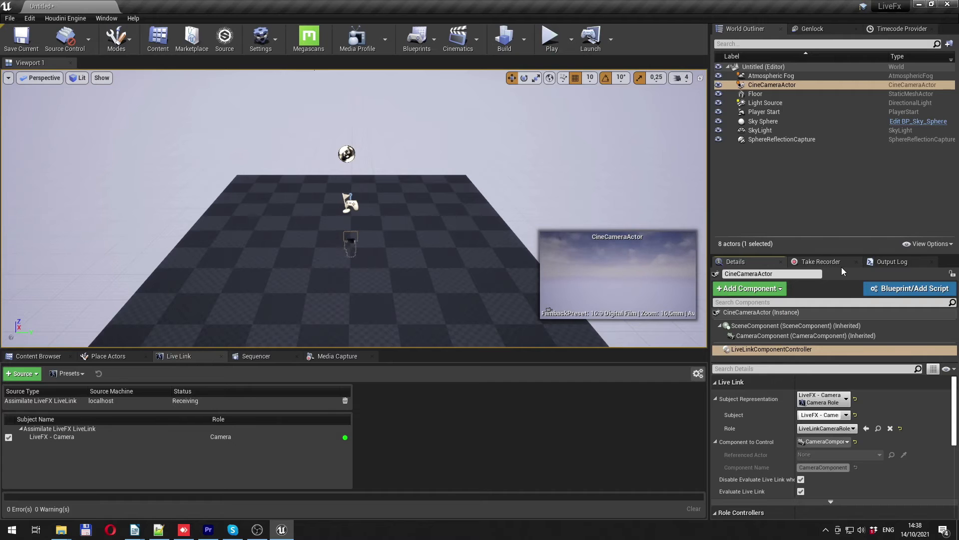
Set the camera's Filmback sensor to 27.03 width by 14.26 height.
{"action": "left_click", "coordinate": [761, 312]}
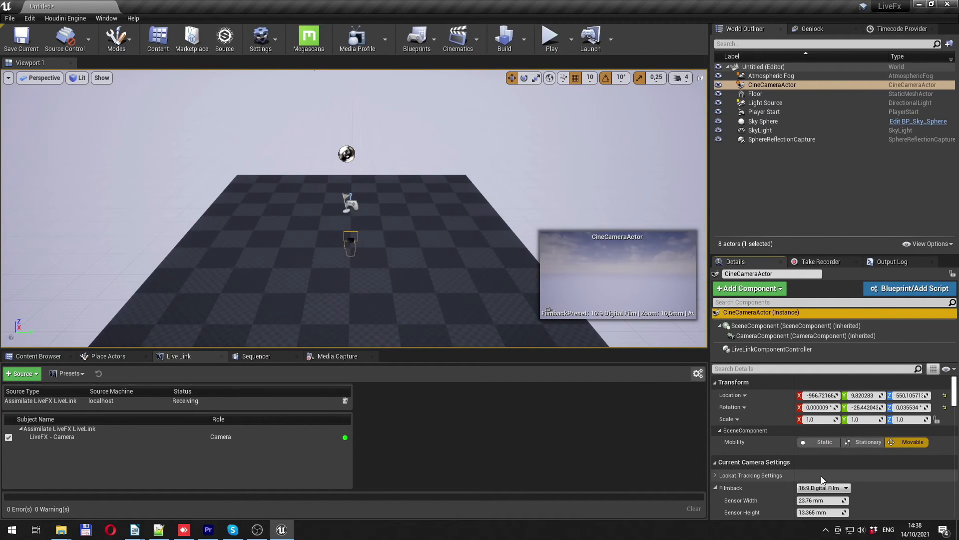
{"action": "scroll", "scroll_direction": "down", "scroll_amount": 3}
{"action": "type", "text": "14,26"}
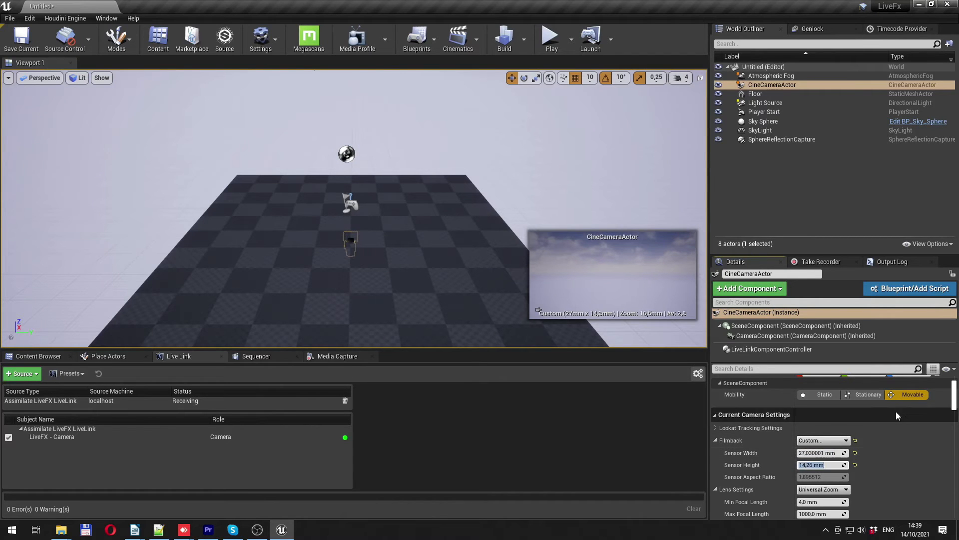
Add a Viewport Captures entry for CineCameraActor to NewBlackmagicMediaOutput and start capture.
{"action": "left_click", "coordinate": [336, 356]}
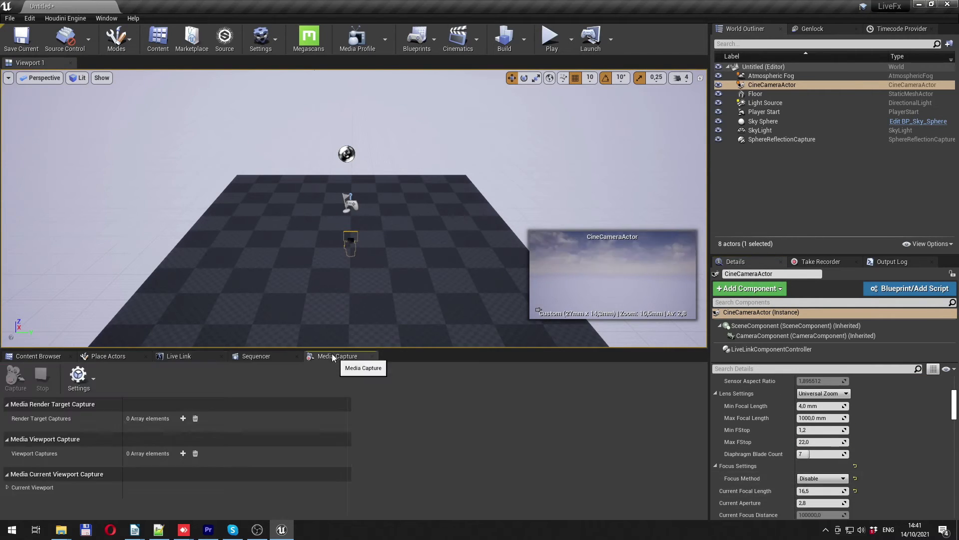
{"action": "left_click", "coordinate": [183, 452]}
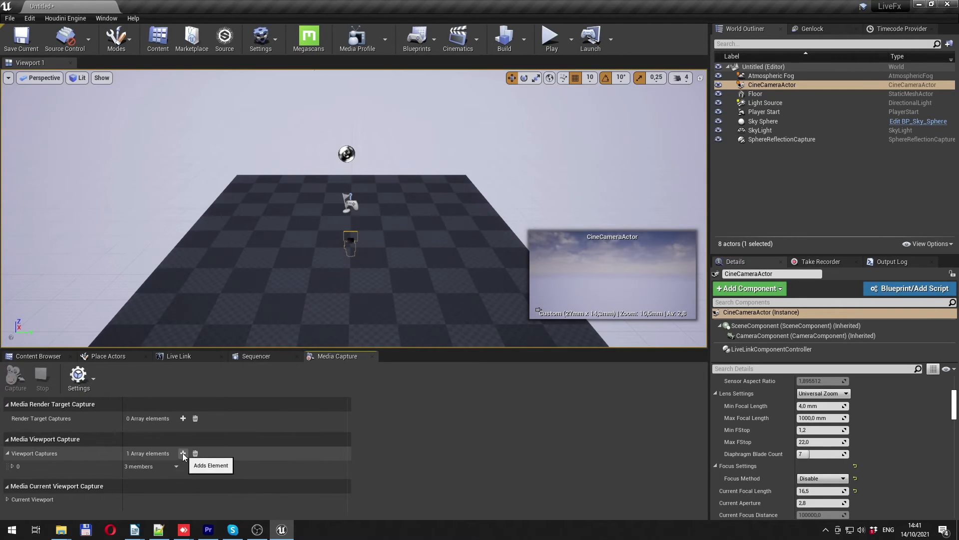
{"action": "left_click", "coordinate": [182, 454]}
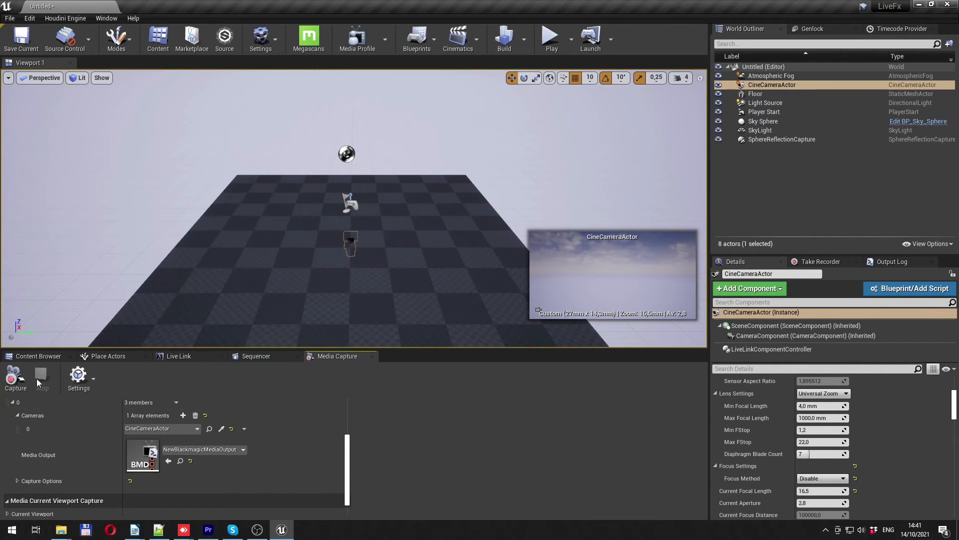
{"action": "left_click", "coordinate": [16, 378]}
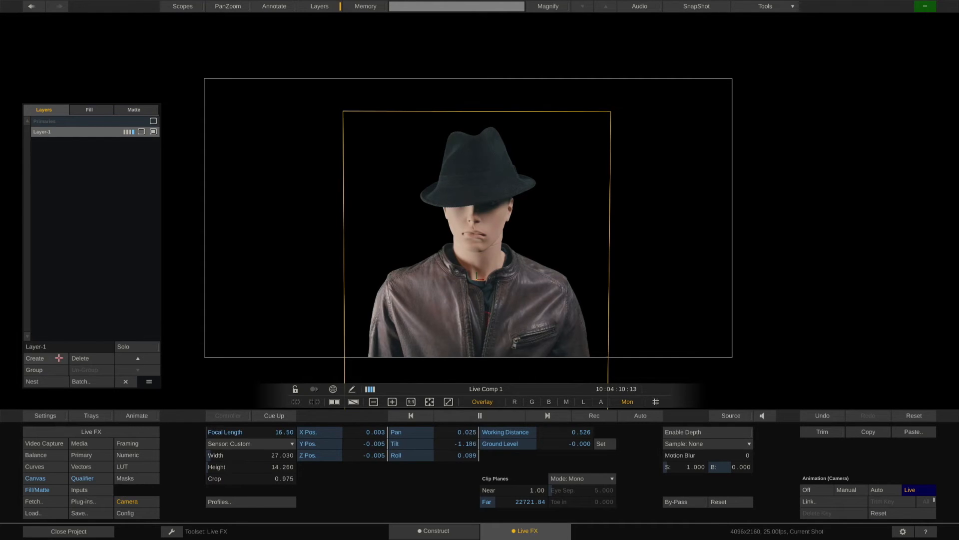
Create a second layer with the Live Capture plug-in and select the DeckLink 8K Pro channel.
{"action": "left_click", "coordinate": [34, 357]}
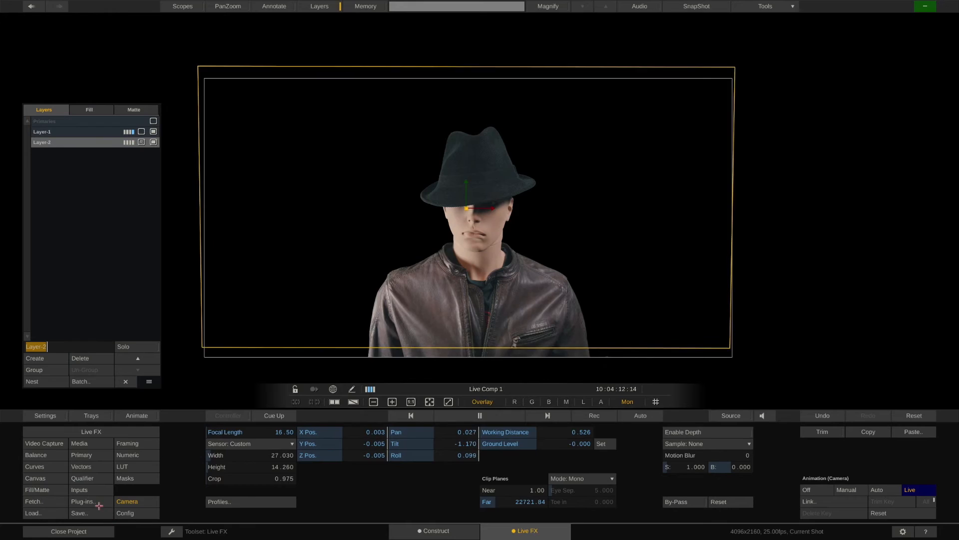
{"action": "left_click", "coordinate": [81, 501]}
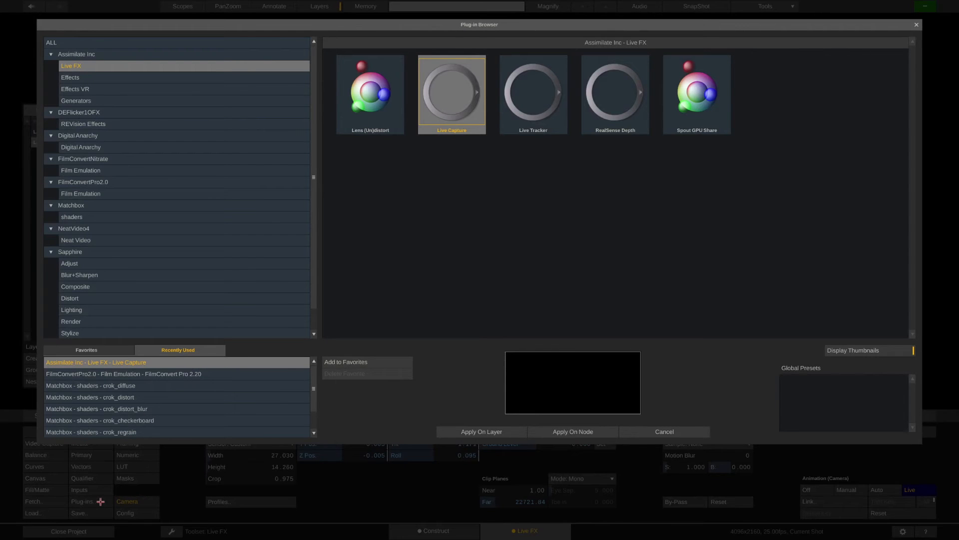
{"action": "left_click", "coordinate": [482, 431]}
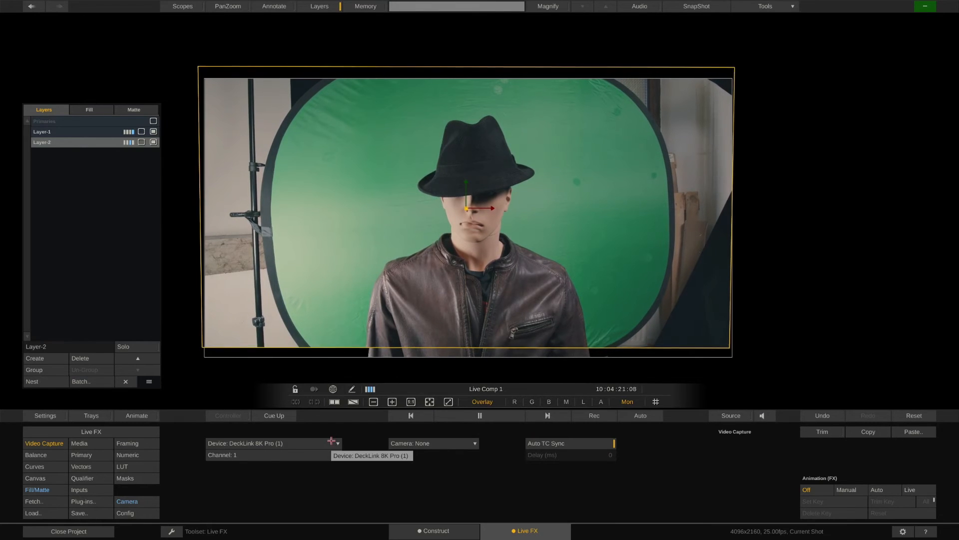
{"action": "left_click", "coordinate": [337, 443]}
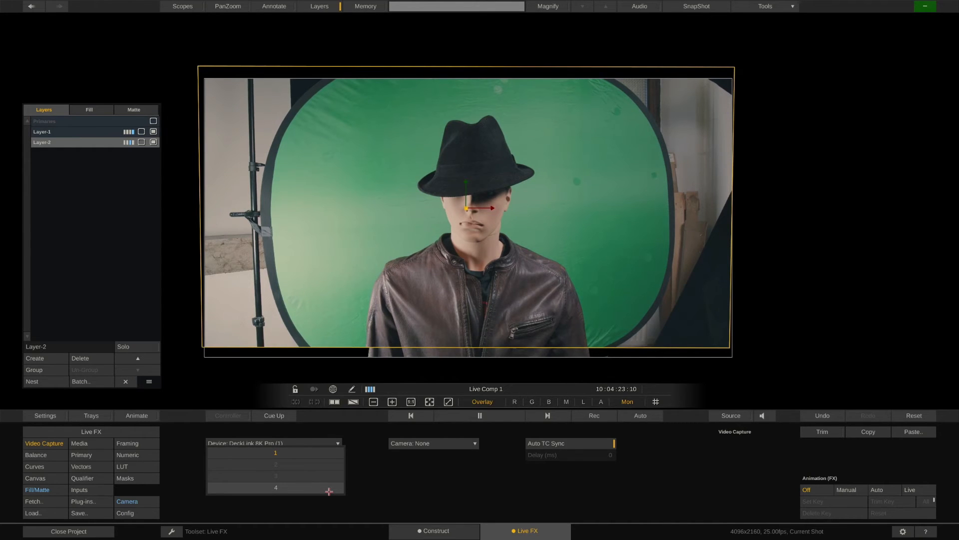
Assign capture channel 4 so the keyed talent layer sits over the Unreal sky feed.
{"action": "left_click", "coordinate": [275, 487]}
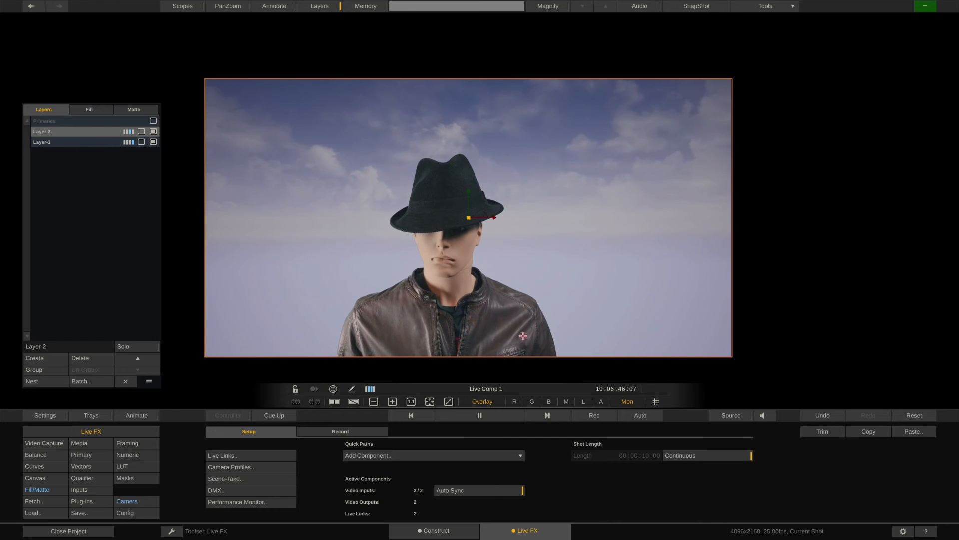
Bring up the Scene-Take Updater from the Setup panel, showing Scene 01, Take 01.
{"action": "left_click", "coordinate": [225, 478]}
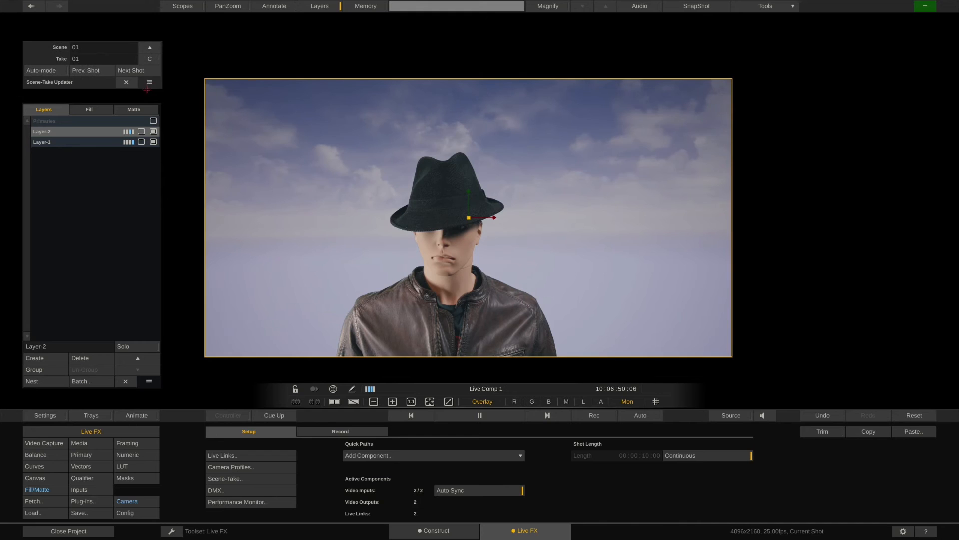
{"action": "mouse_move", "coordinate": [101, 59]}
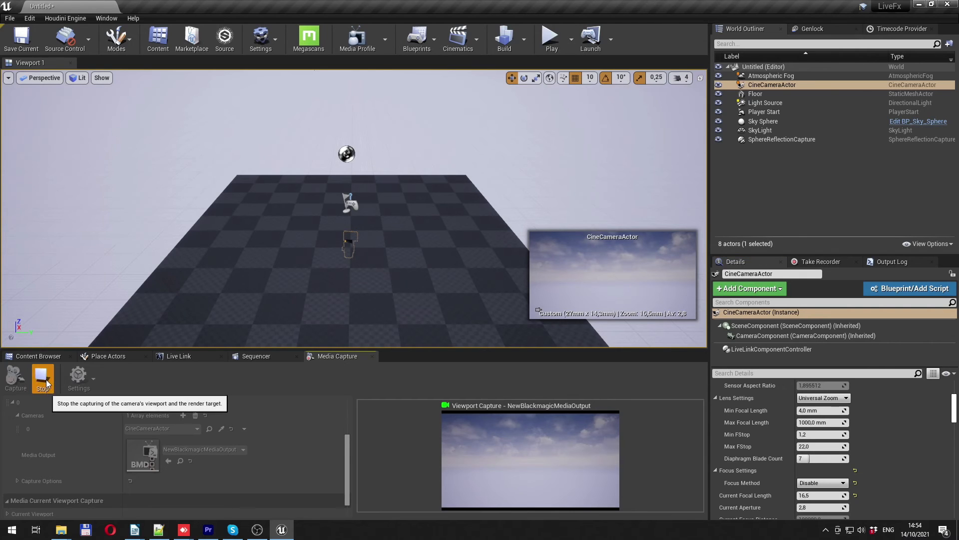
Load the DetectiveOffice level from DetectiveOffice > Maps in the Content Browser.
{"action": "left_click", "coordinate": [38, 356]}
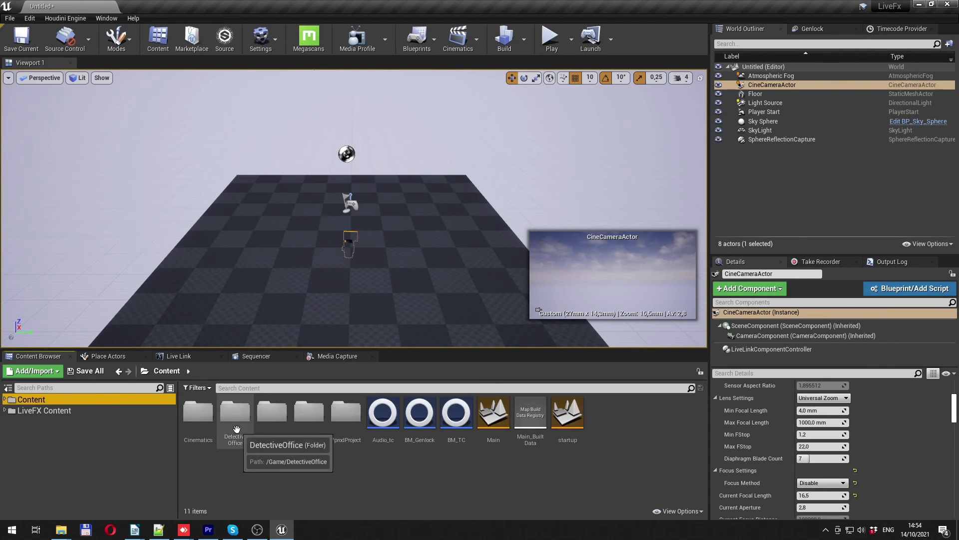
{"action": "double_click", "coordinate": [234, 411]}
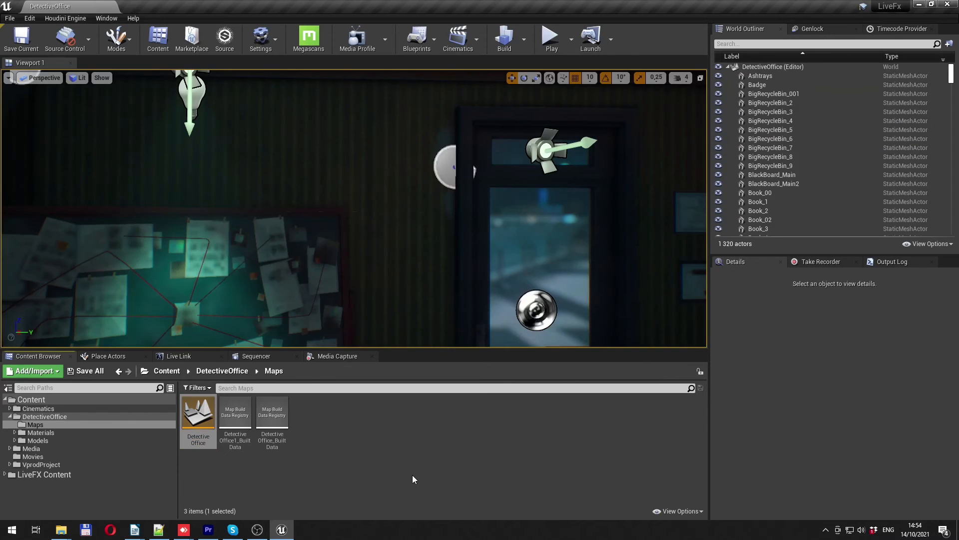
{"action": "left_click", "coordinate": [336, 355]}
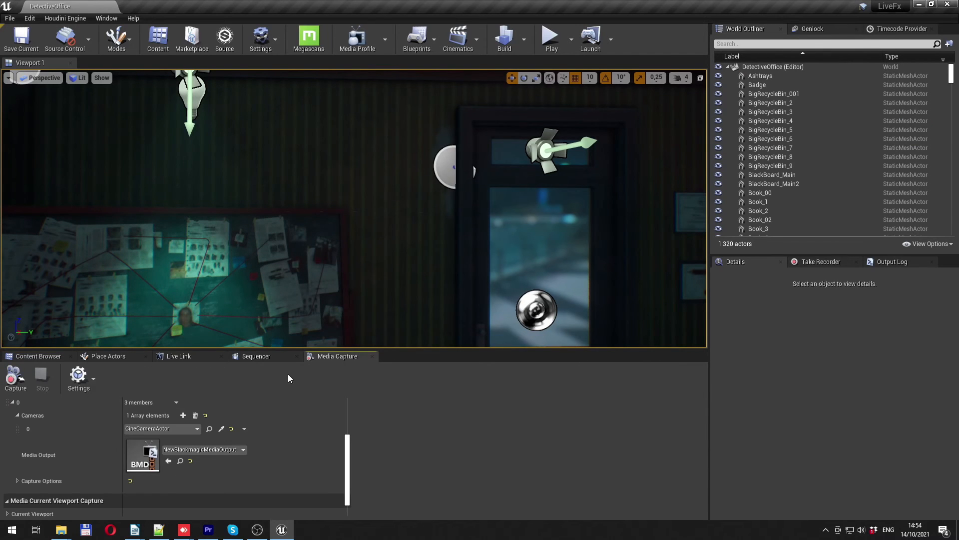
Find the CineCameraActor via a 'cin' search in World Outliner and list its addable components.
{"action": "left_click", "coordinate": [38, 357]}
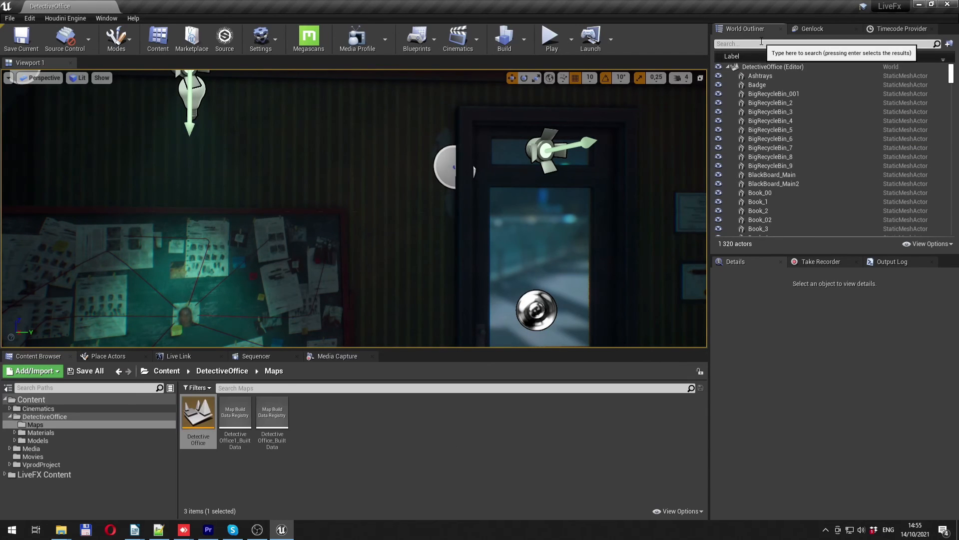
{"action": "type", "text": "cin"}
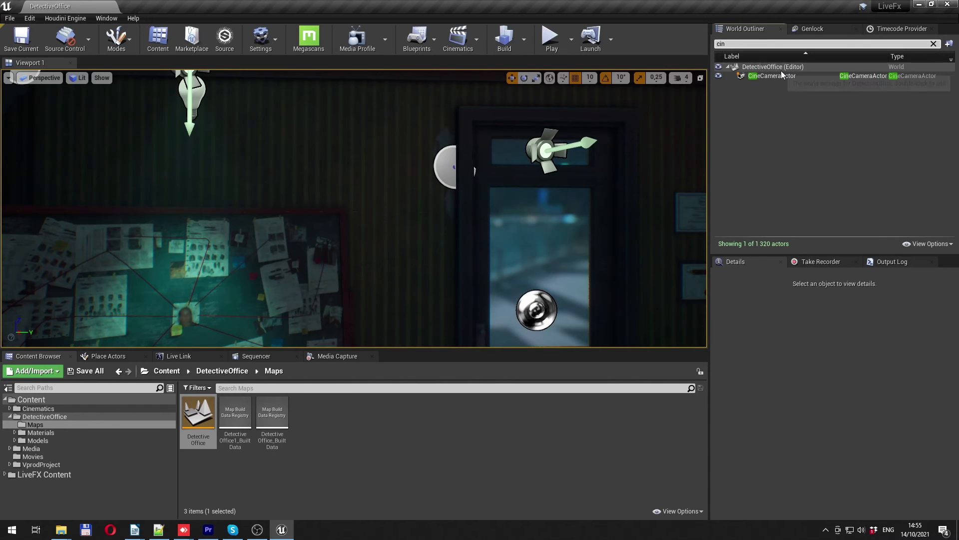
{"action": "left_click", "coordinate": [771, 76]}
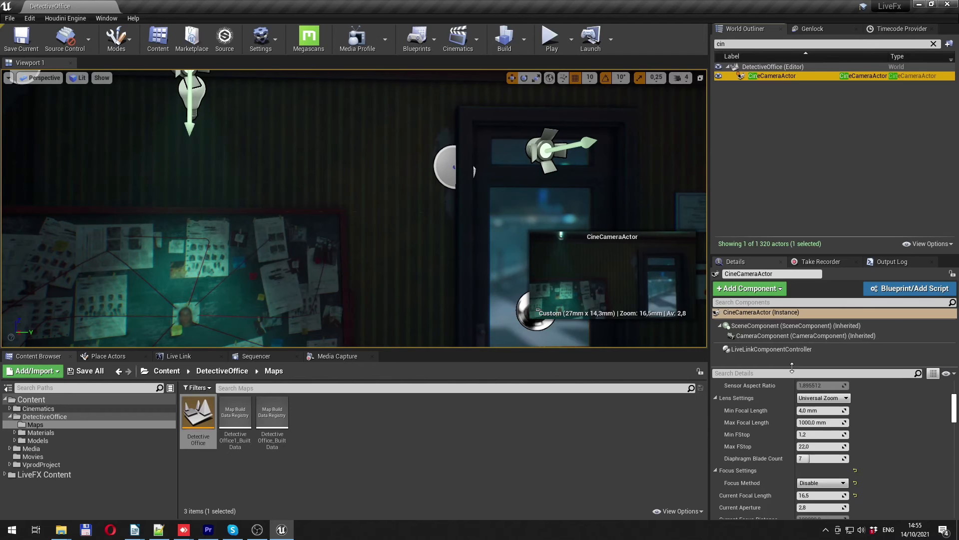
{"action": "left_click", "coordinate": [747, 288]}
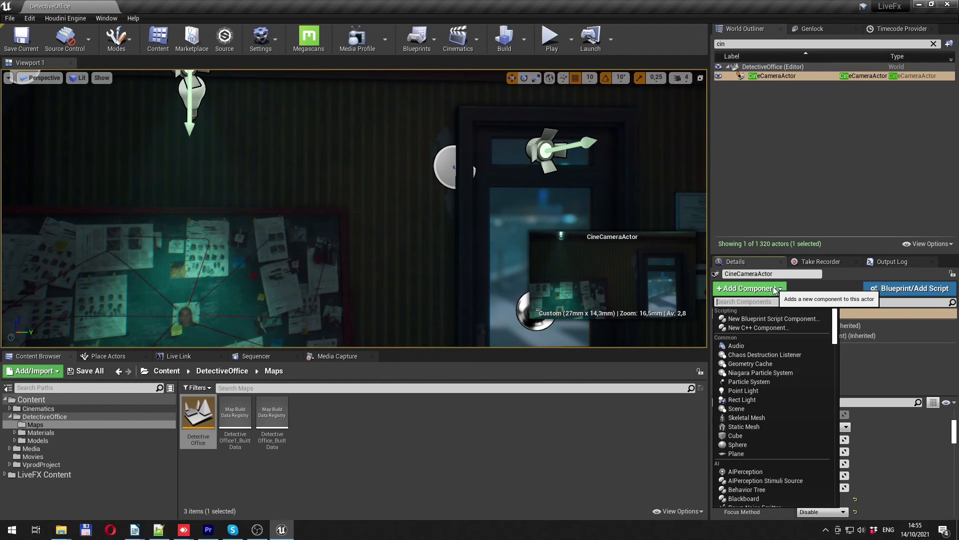
Add a LiveFX Scene Take component to the CineCameraActor and show the Take Recorder at slate 45, take 01.
{"action": "type", "text": "live"}
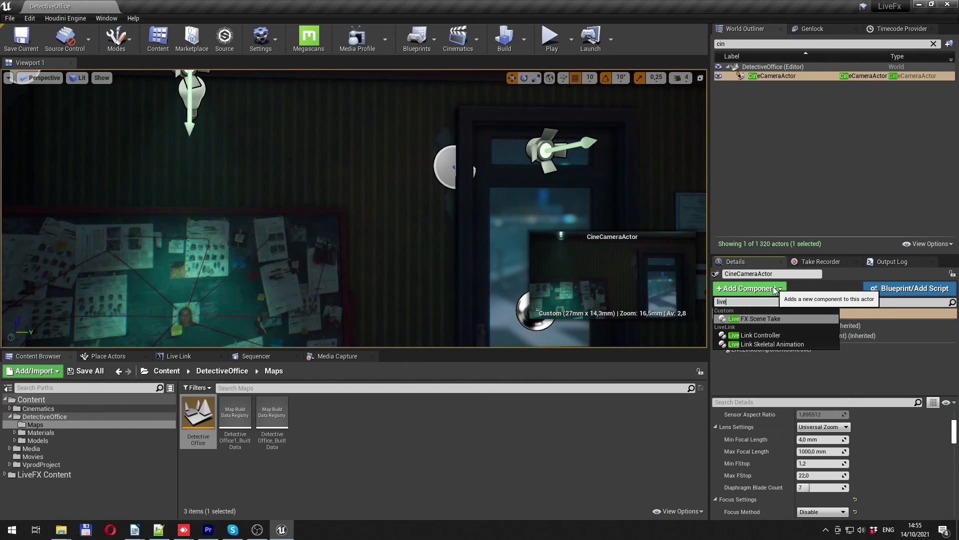
{"action": "mouse_move", "coordinate": [747, 326]}
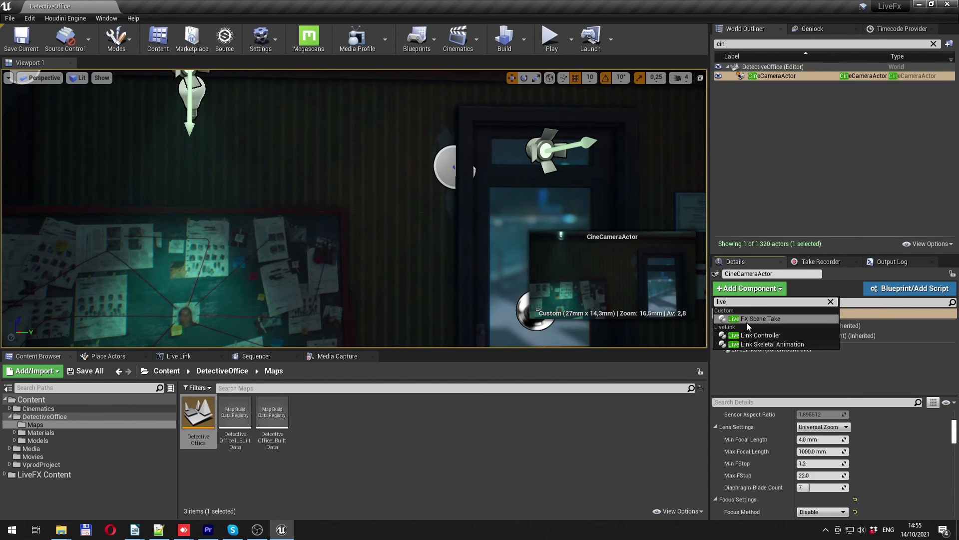
{"action": "left_click", "coordinate": [759, 318]}
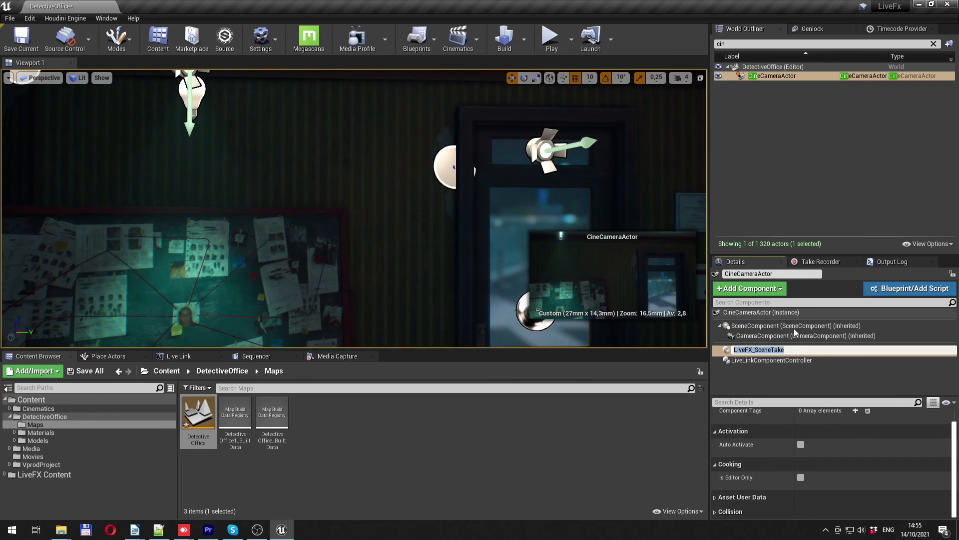
{"action": "mouse_move", "coordinate": [780, 360]}
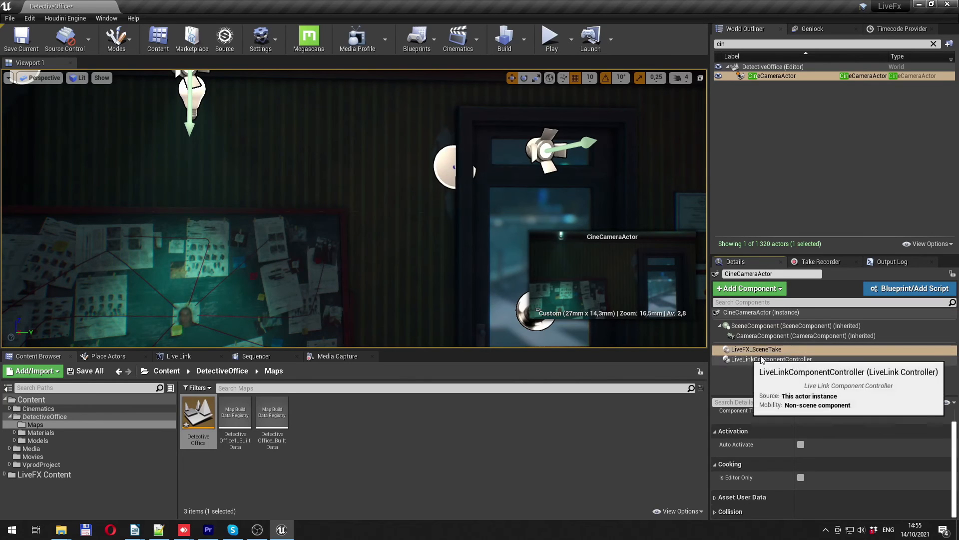
{"action": "mouse_move", "coordinate": [830, 275]}
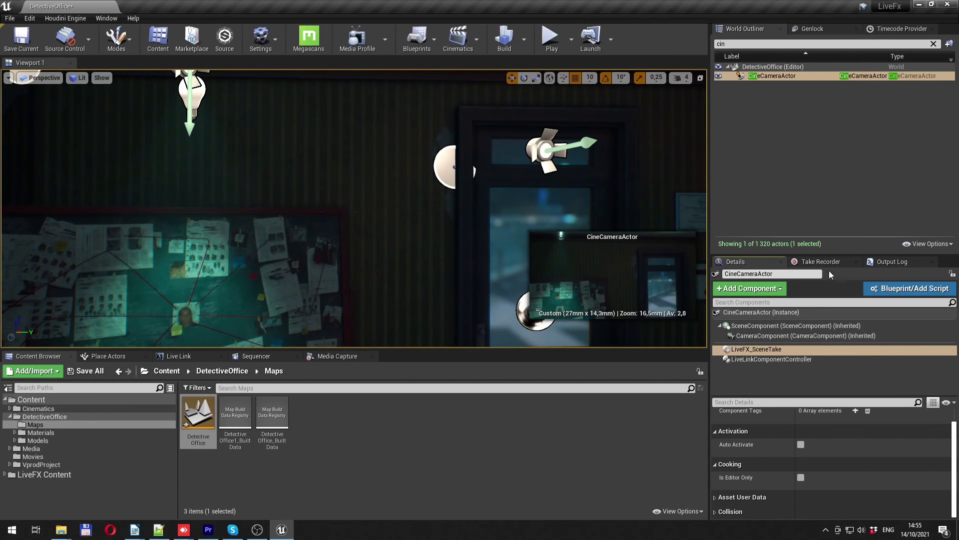
{"action": "left_click", "coordinate": [821, 261]}
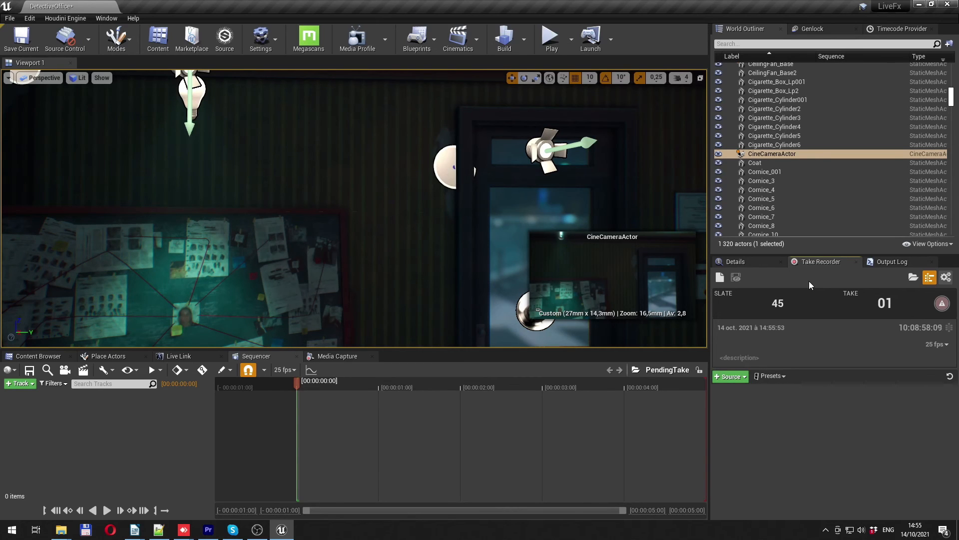
{"action": "left_click", "coordinate": [731, 375]}
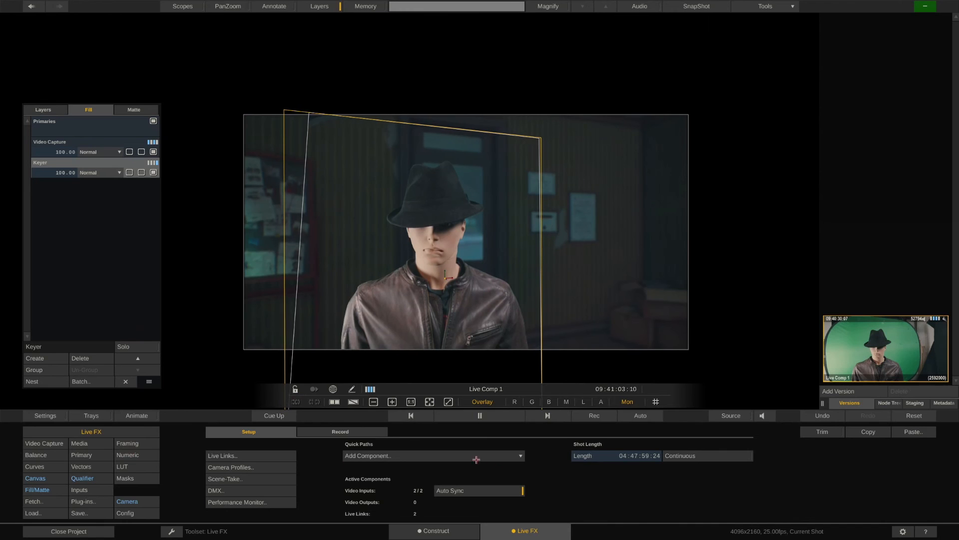
Grade the Video Capture layer to Lift -2.151, Gamma 0.735, Gain 102.110 and create Layer-3.
{"action": "left_click", "coordinate": [128, 455]}
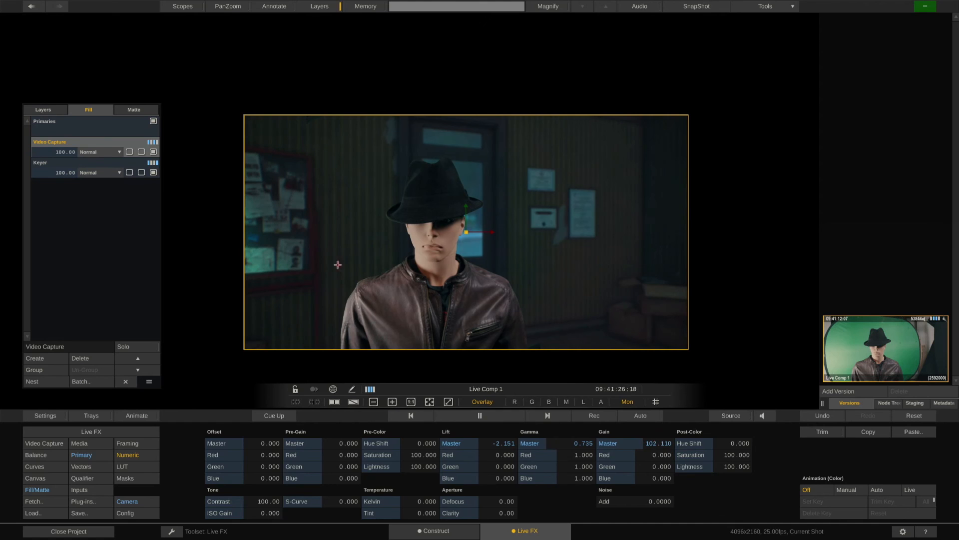
{"action": "left_click", "coordinate": [34, 358]}
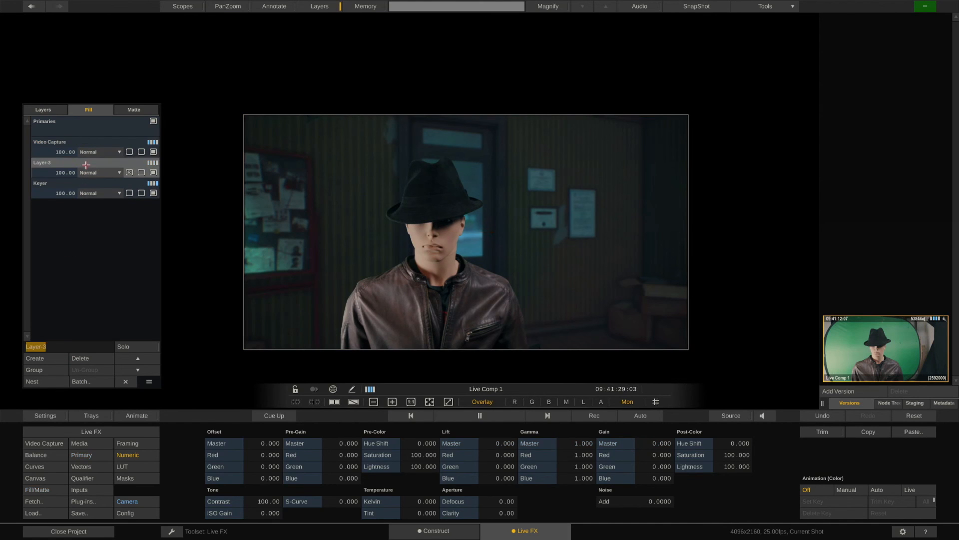
Blend Layer-3 as Overlay at 36.29 opacity and create Layer-4.
{"action": "left_click", "coordinate": [101, 172]}
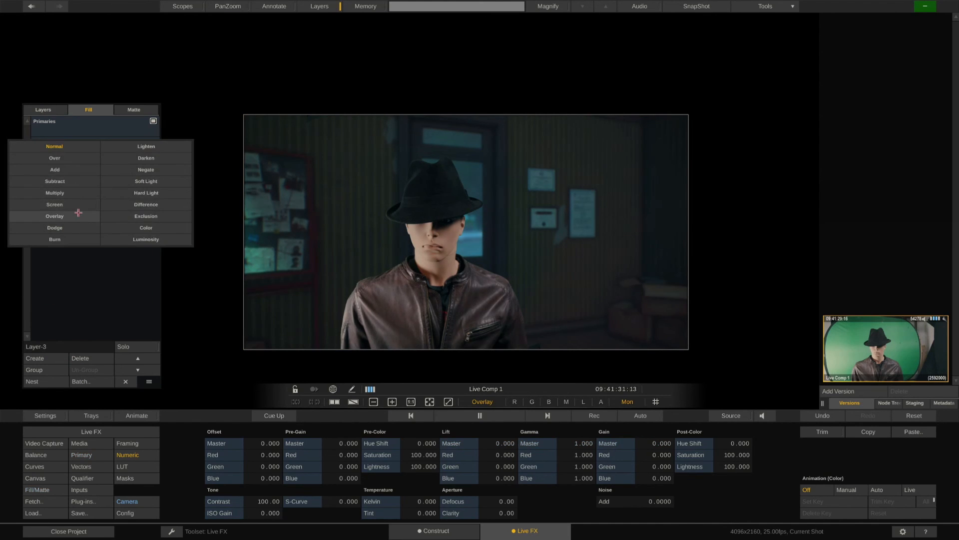
{"action": "left_click", "coordinate": [54, 216]}
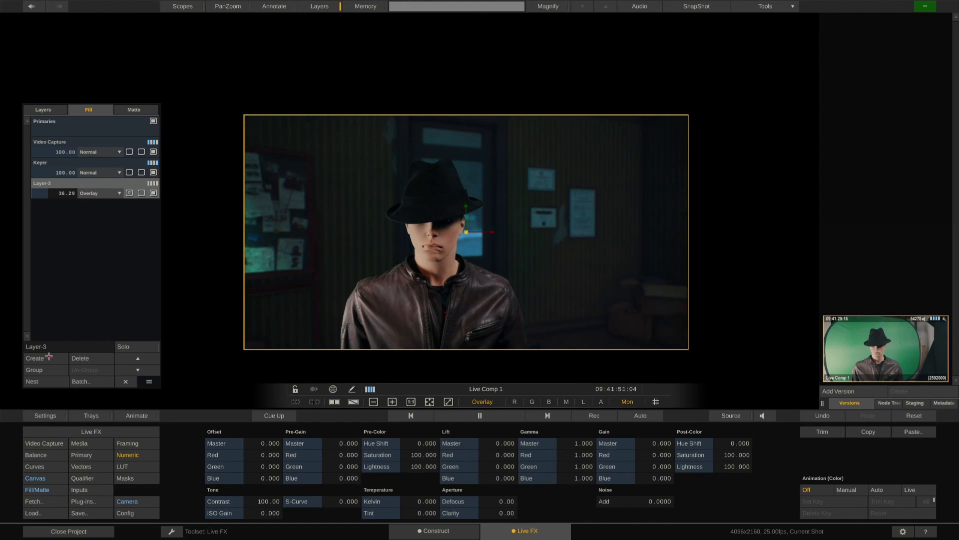
{"action": "left_click", "coordinate": [34, 358]}
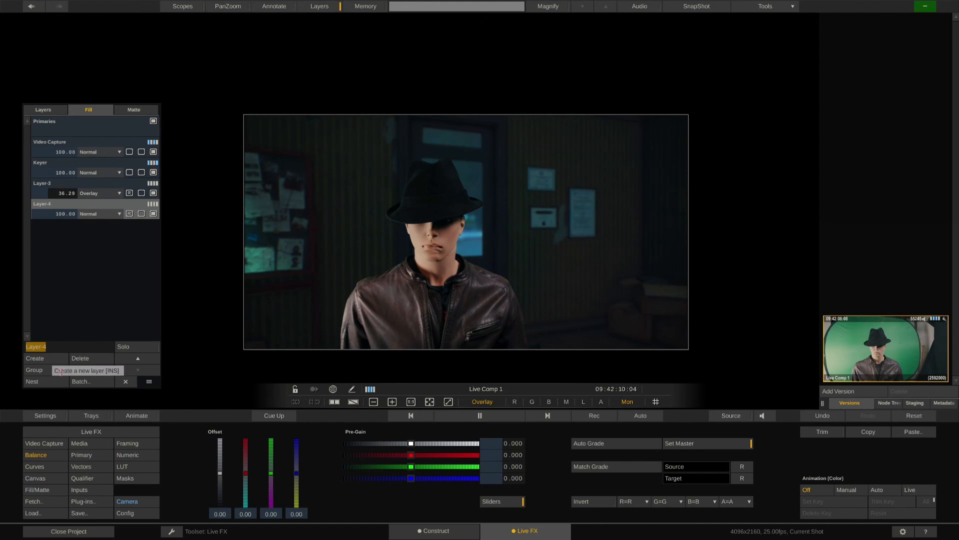
{"action": "mouse_move", "coordinate": [35, 478]}
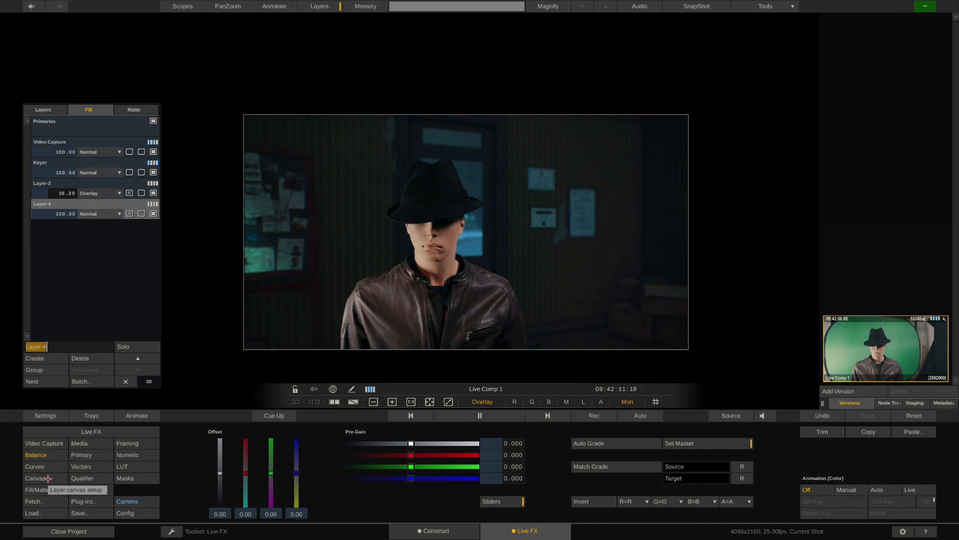
Darken the Keyer layer grade numerically to Lift -3.565 and Gain -13.483 via its canvas settings.
{"action": "left_click", "coordinate": [35, 478]}
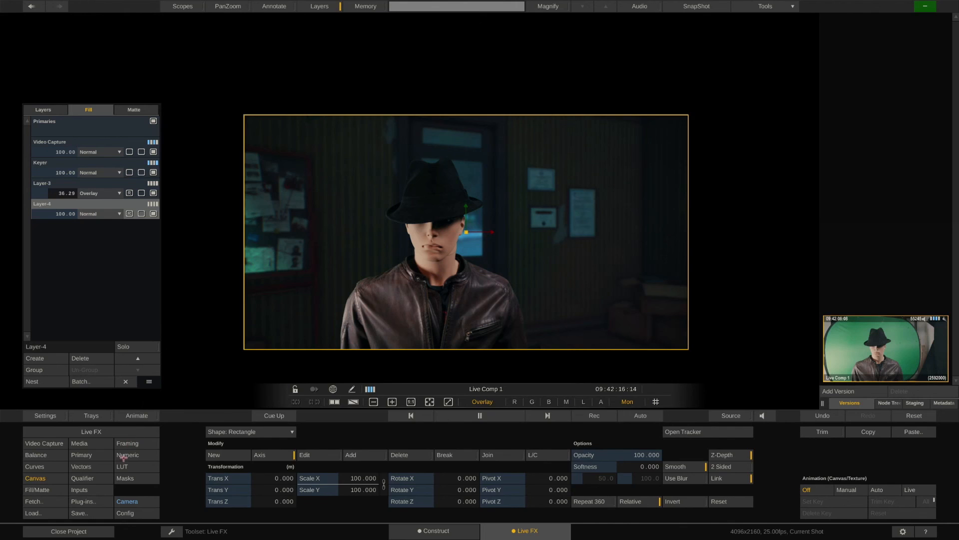
{"action": "left_click", "coordinate": [127, 455]}
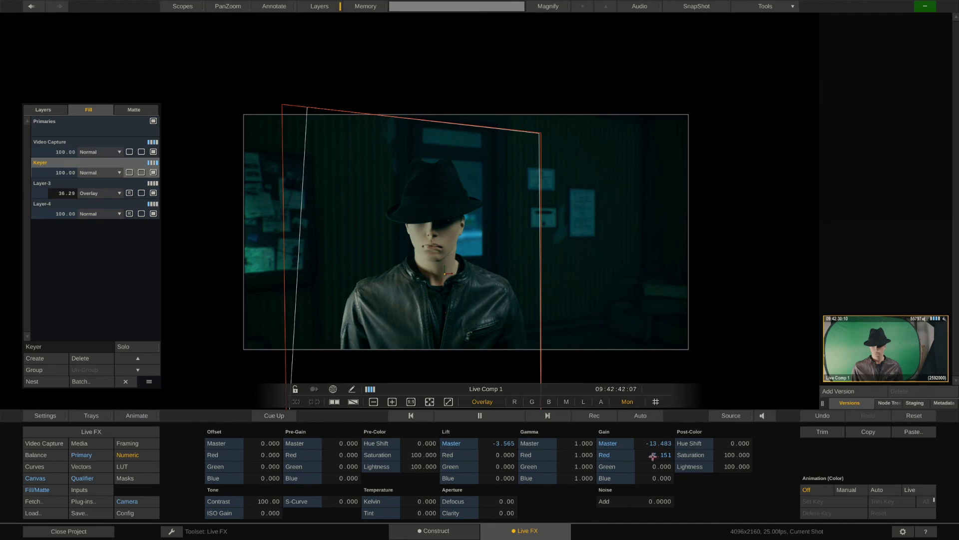
Select the Primaries grade and start Rec on the transport bar for the tracked office composite.
{"action": "left_click", "coordinate": [44, 121]}
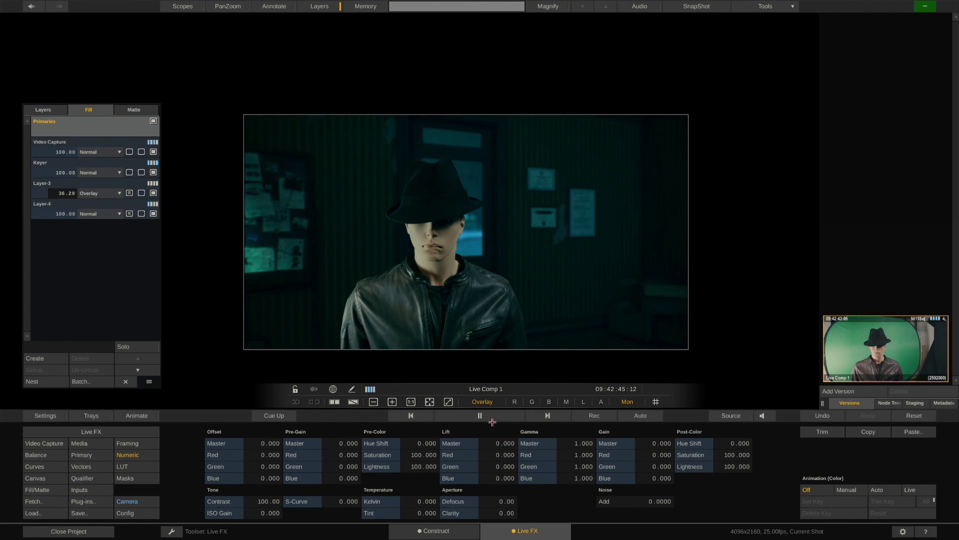
{"action": "left_click", "coordinate": [592, 415]}
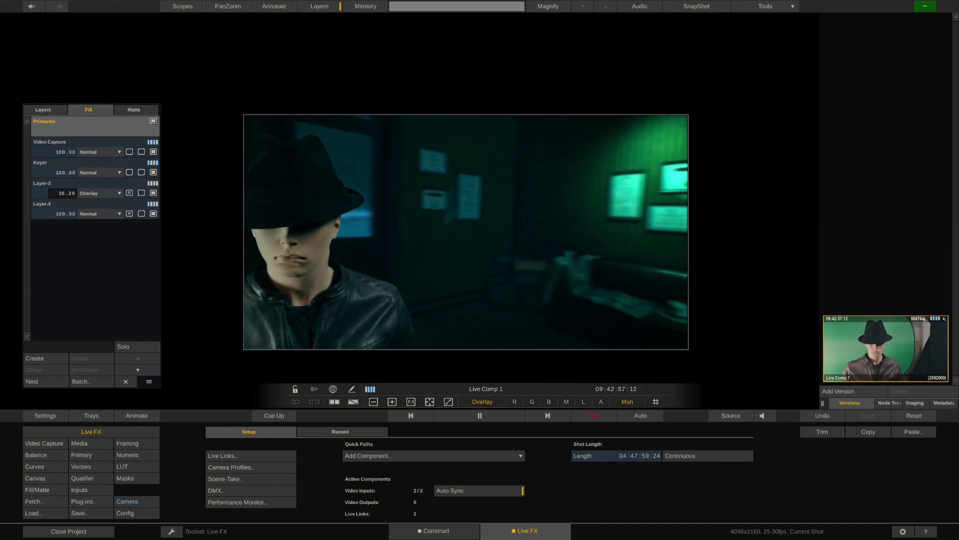
{"action": "left_click", "coordinate": [593, 415]}
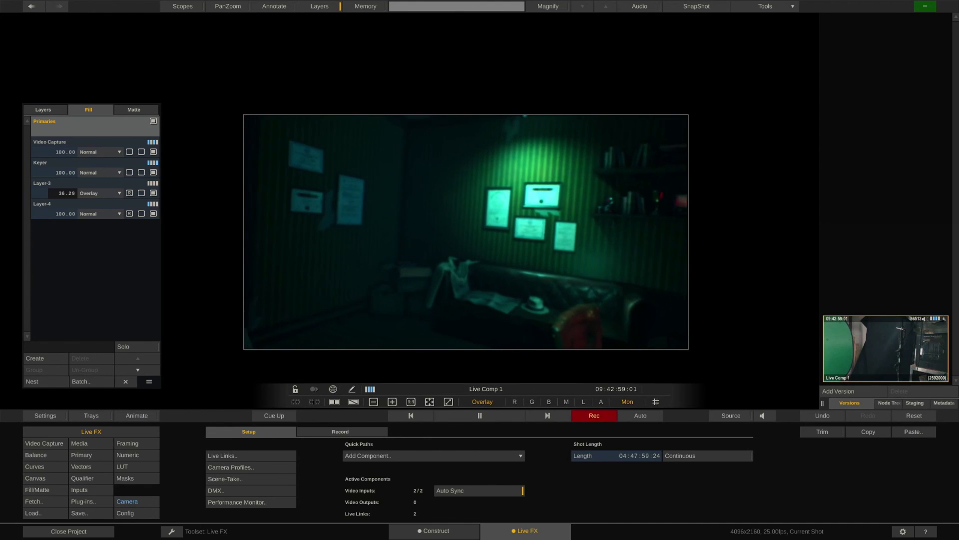